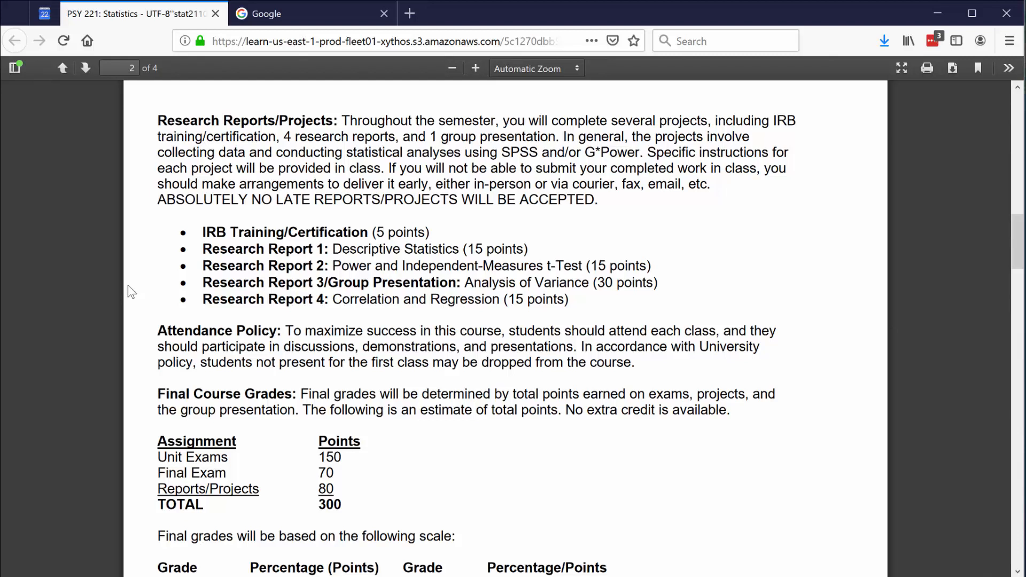
mouse_move(201, 300)
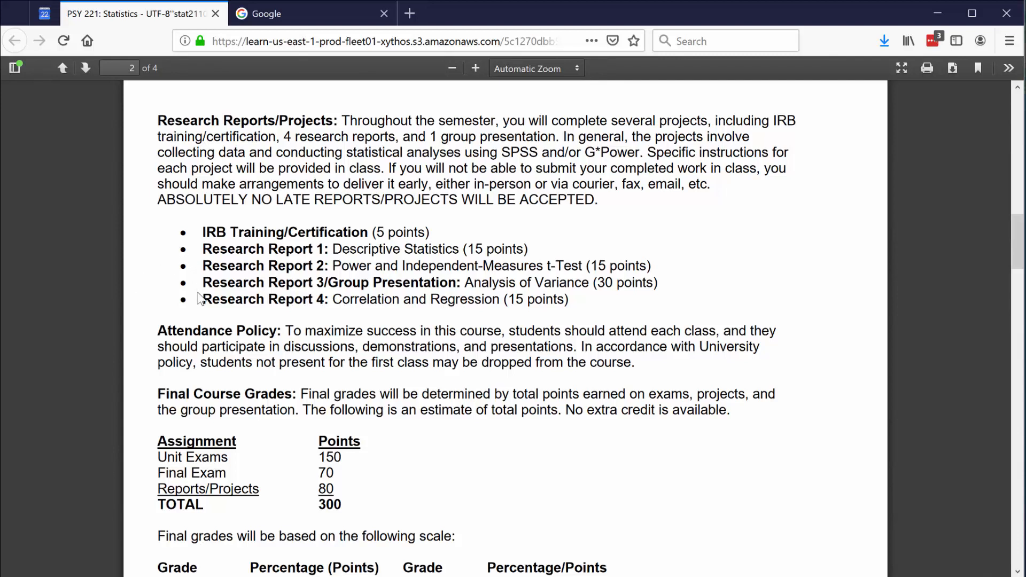
mouse_move(202, 300)
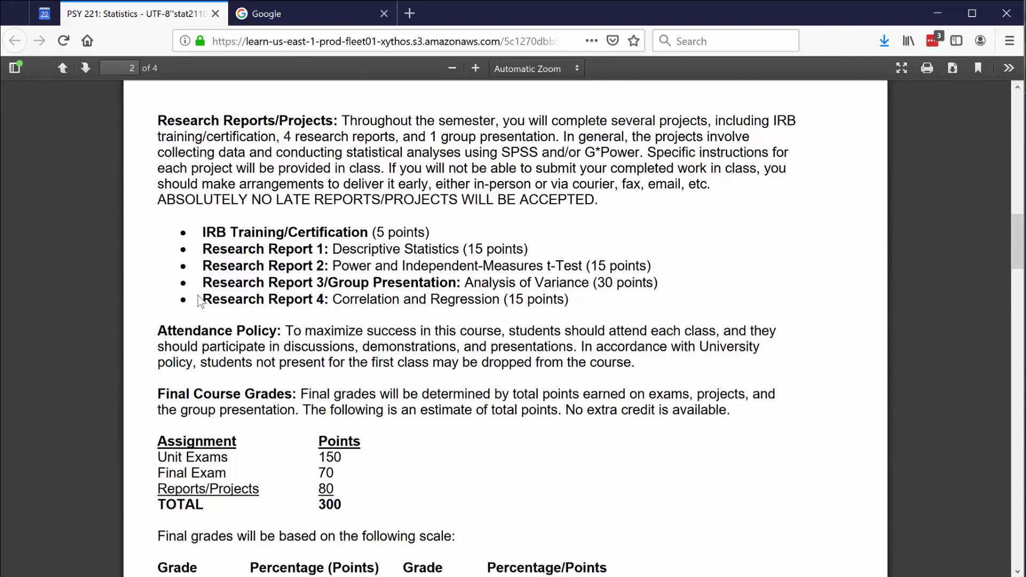
mouse_move(195, 233)
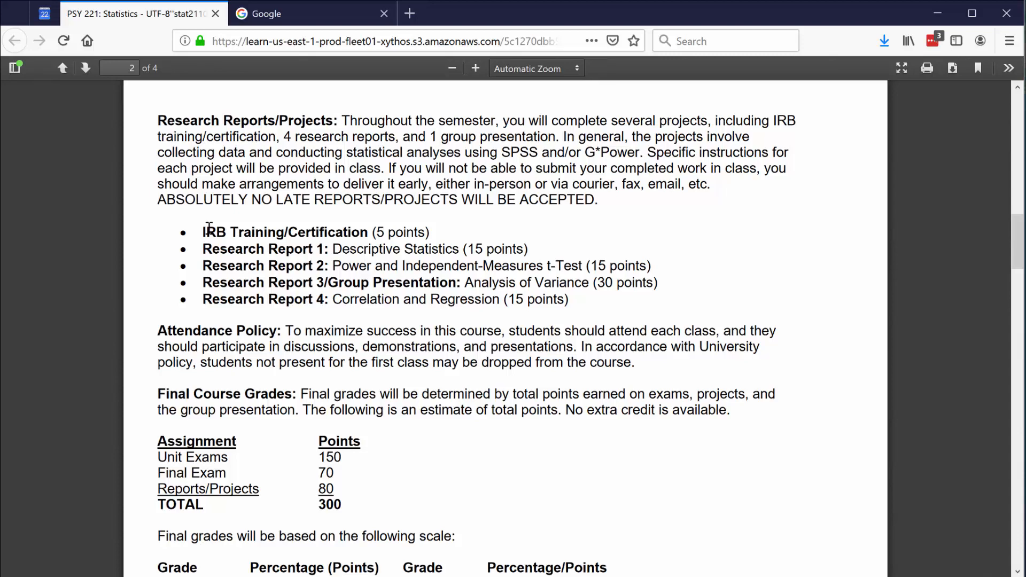
Switch from the syllabus PDF to the Google tab.
click(311, 13)
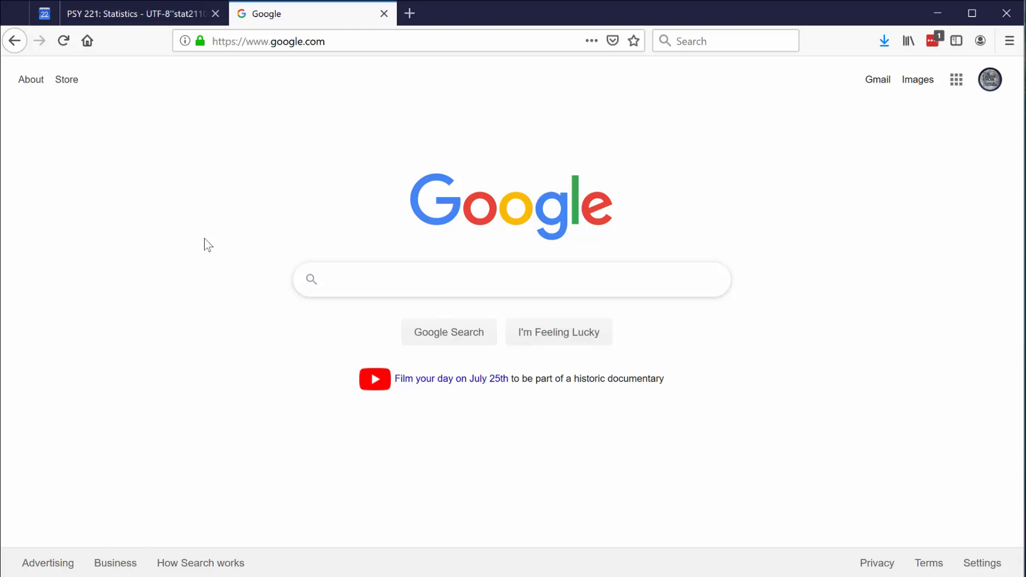
mouse_move(327, 277)
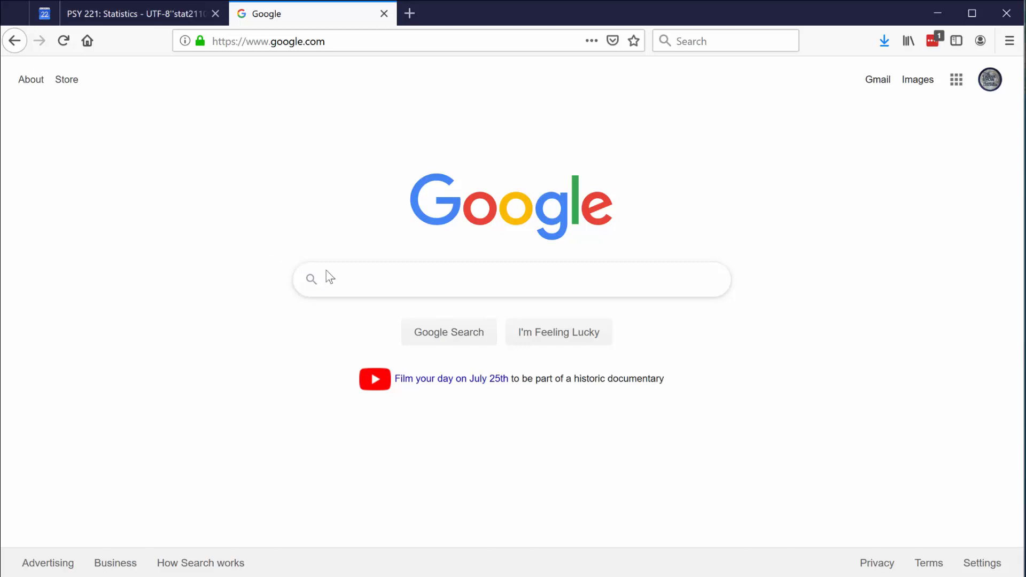
Search Google for 'ohio university citi training' via the suggestion.
click(510, 279)
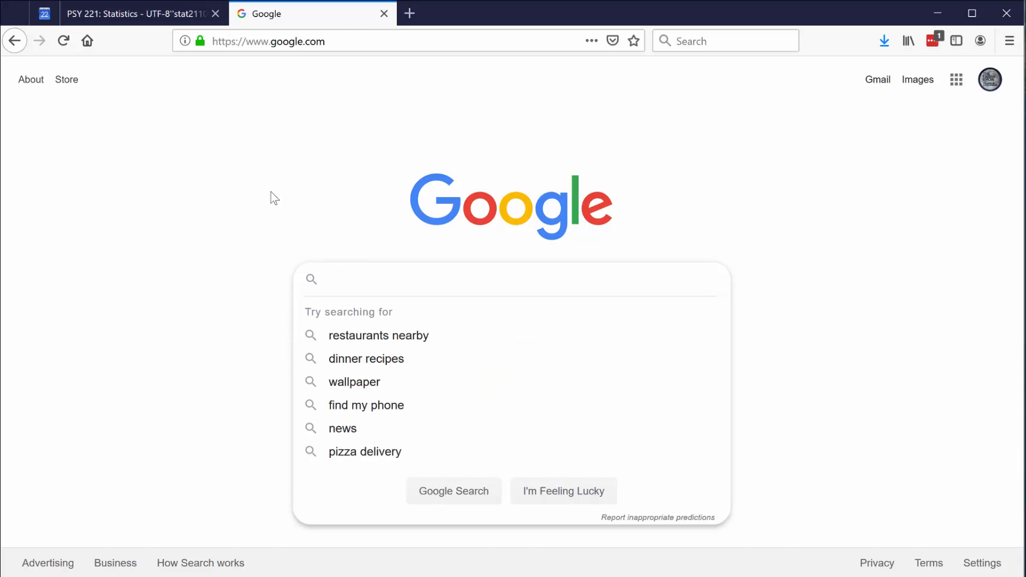
text(ohio university citi trai)
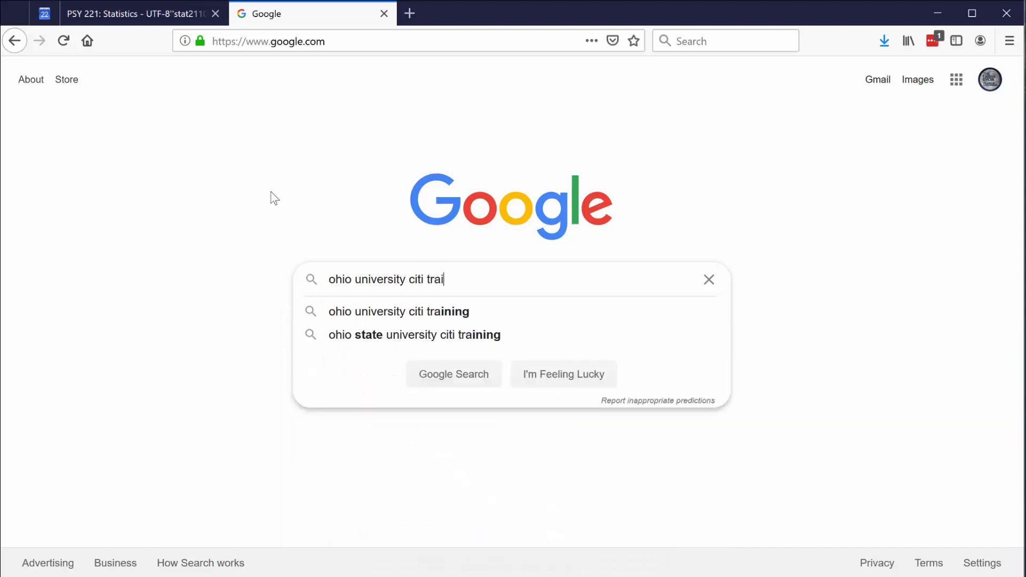
mouse_move(366, 311)
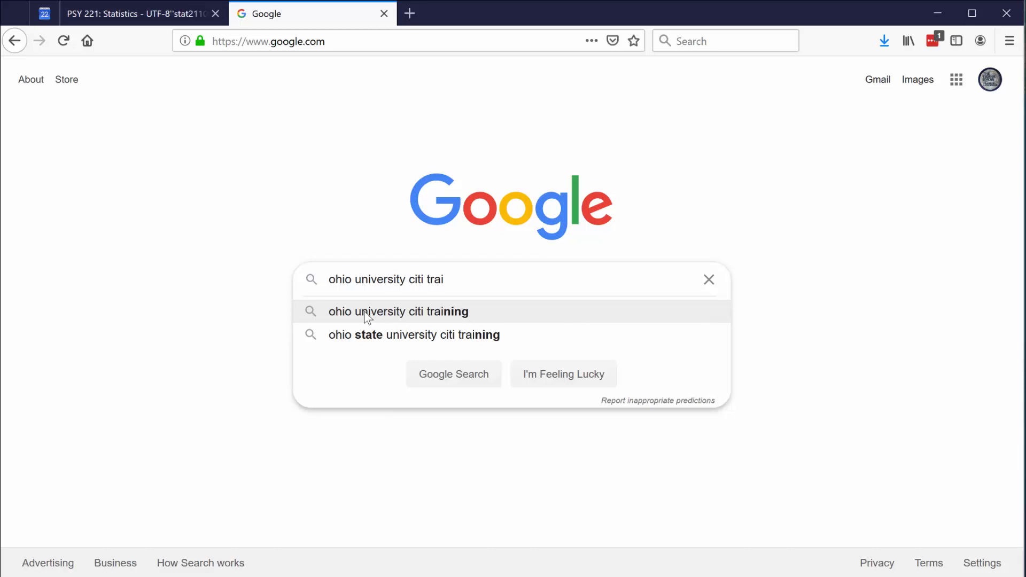
click(398, 311)
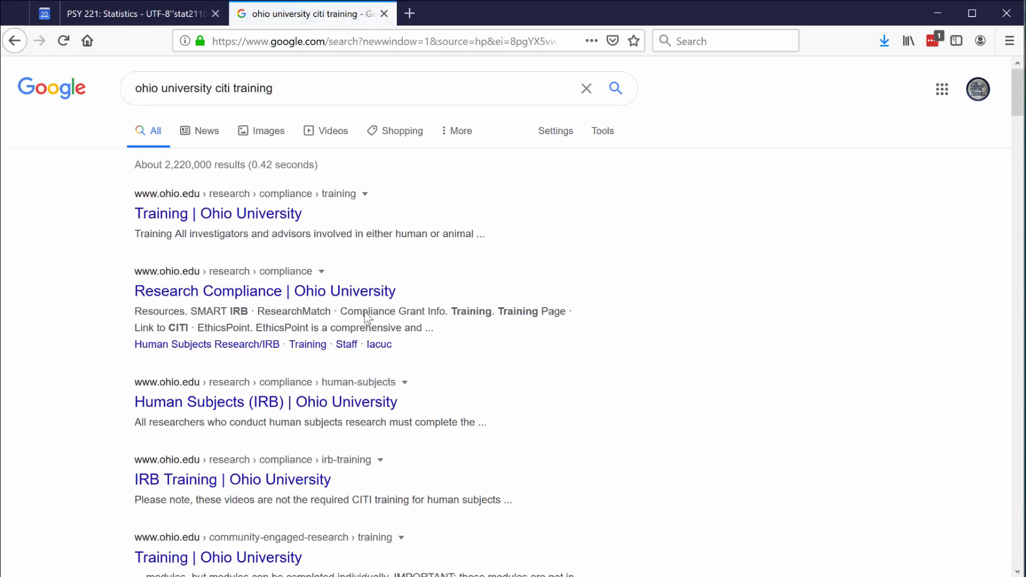
mouse_move(218, 213)
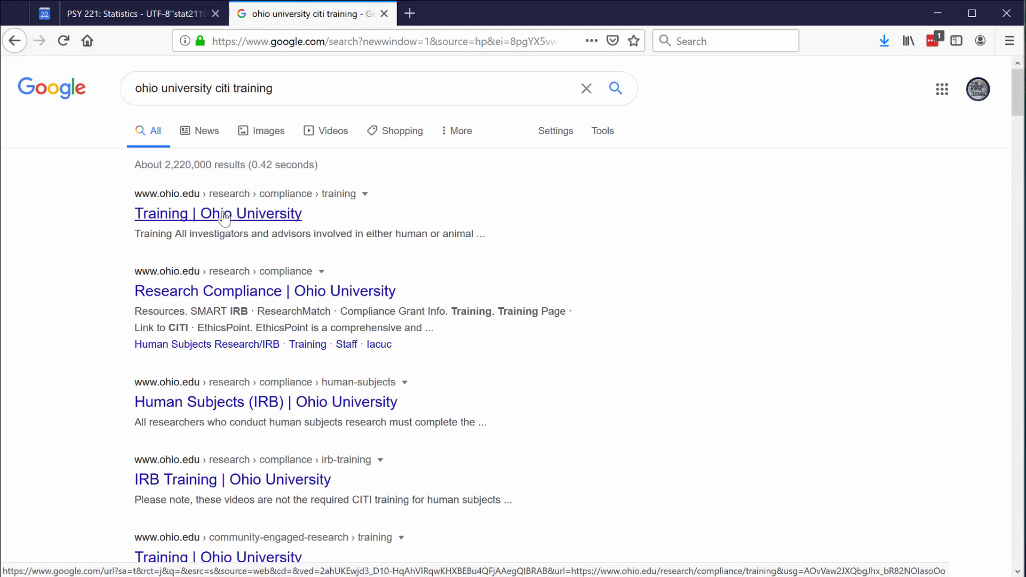
Reach the CITI site from the Ohio University Training result and start learner registration.
click(218, 214)
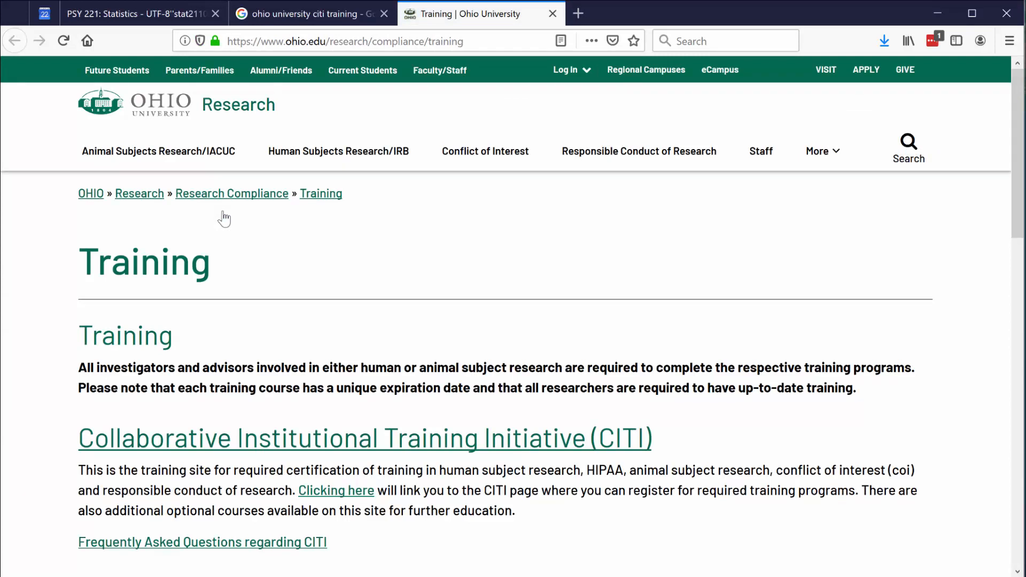
scroll(down, 3)
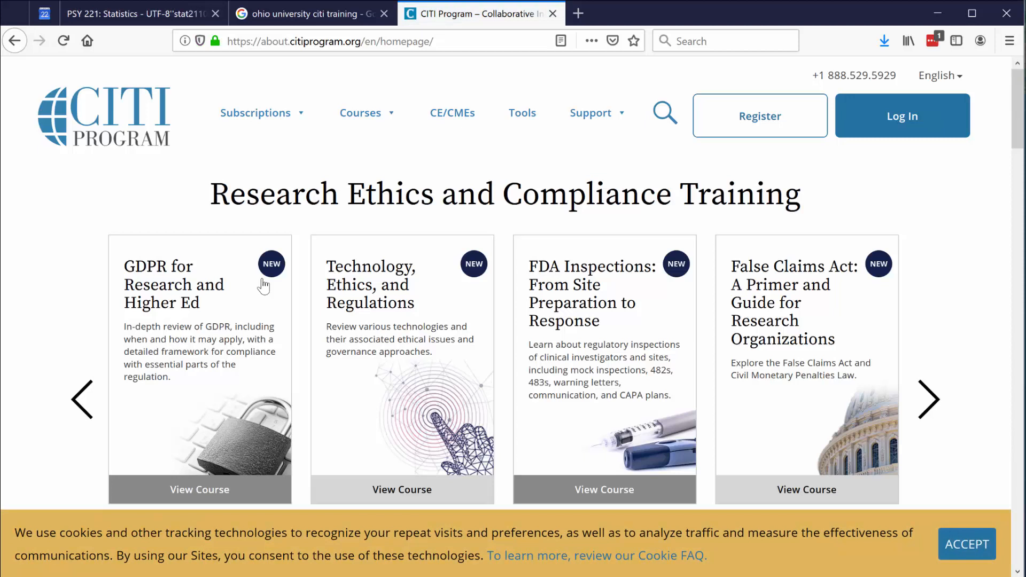
mouse_move(532, 144)
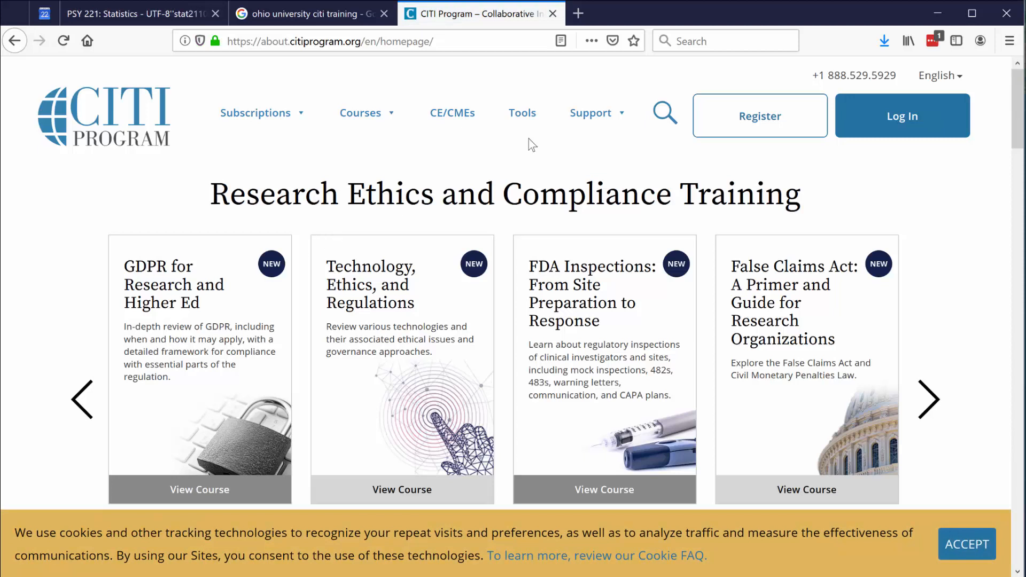
click(758, 116)
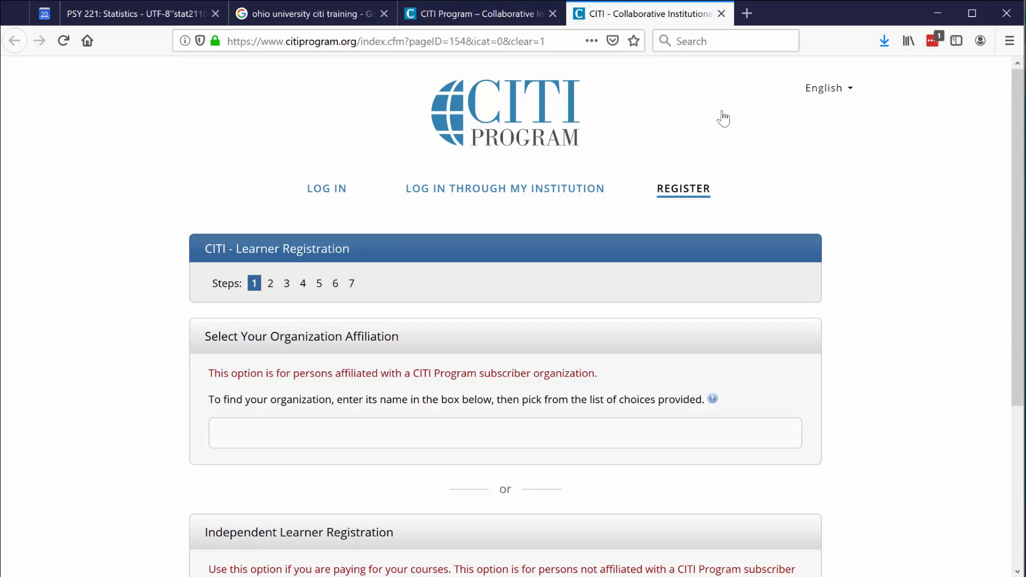
mouse_move(601, 271)
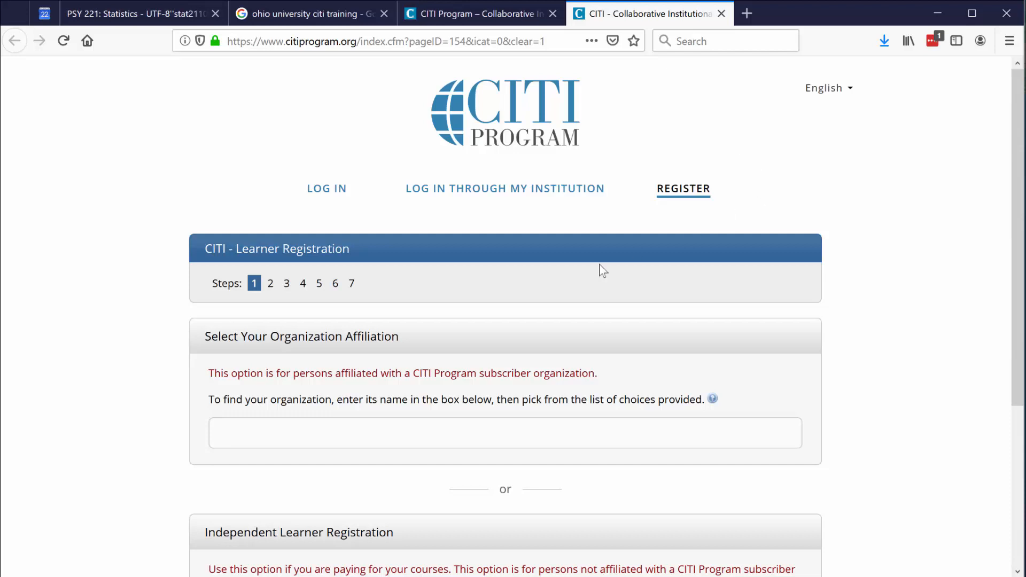
Select Ohio University as the affiliated organization.
click(505, 433)
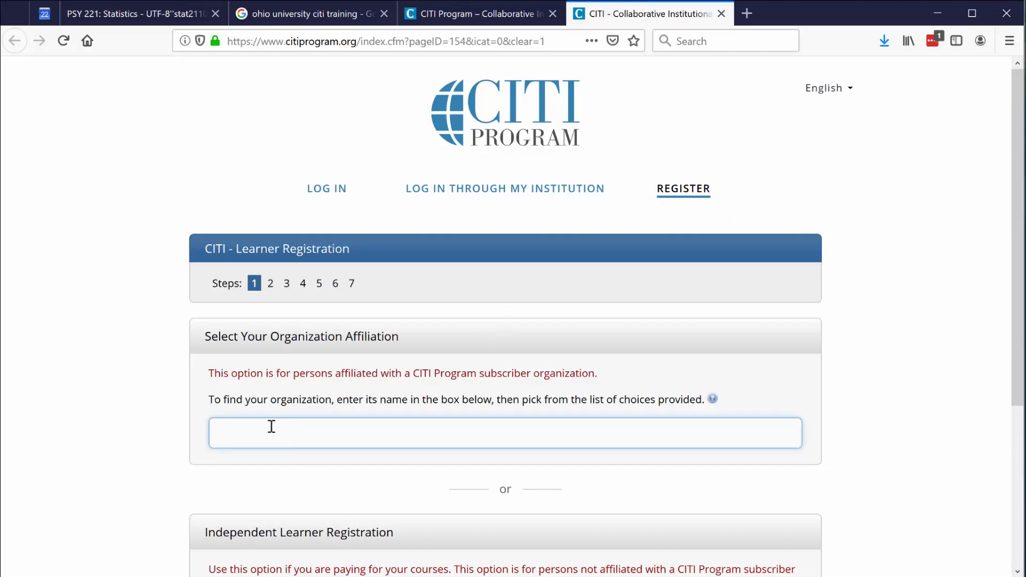
text(ohio)
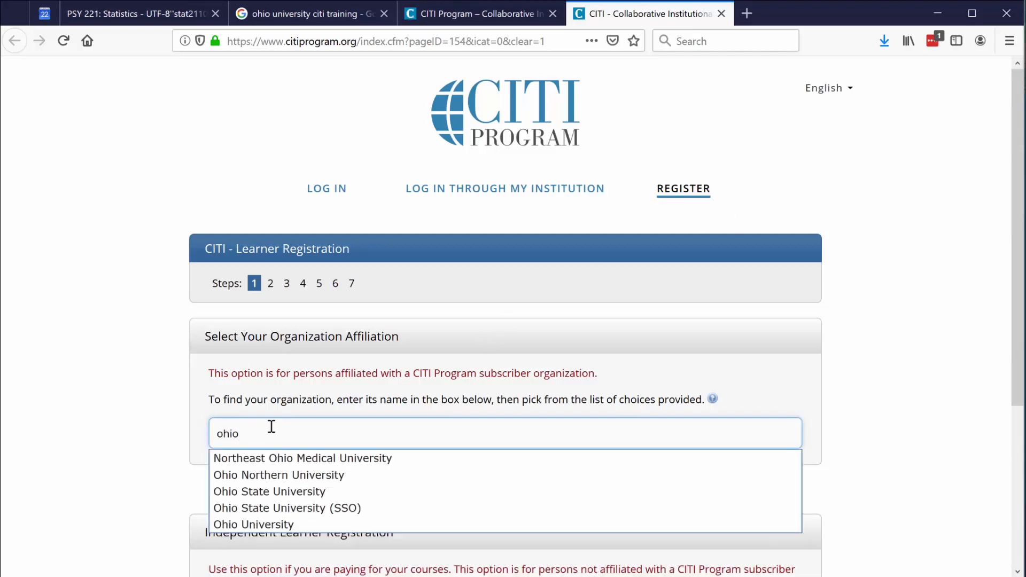
mouse_move(286, 508)
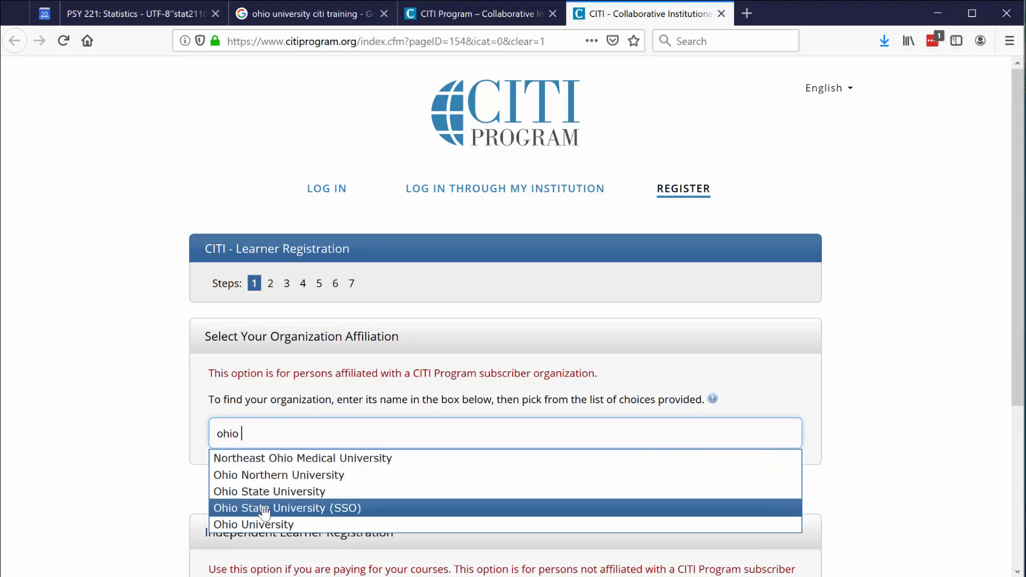
click(253, 524)
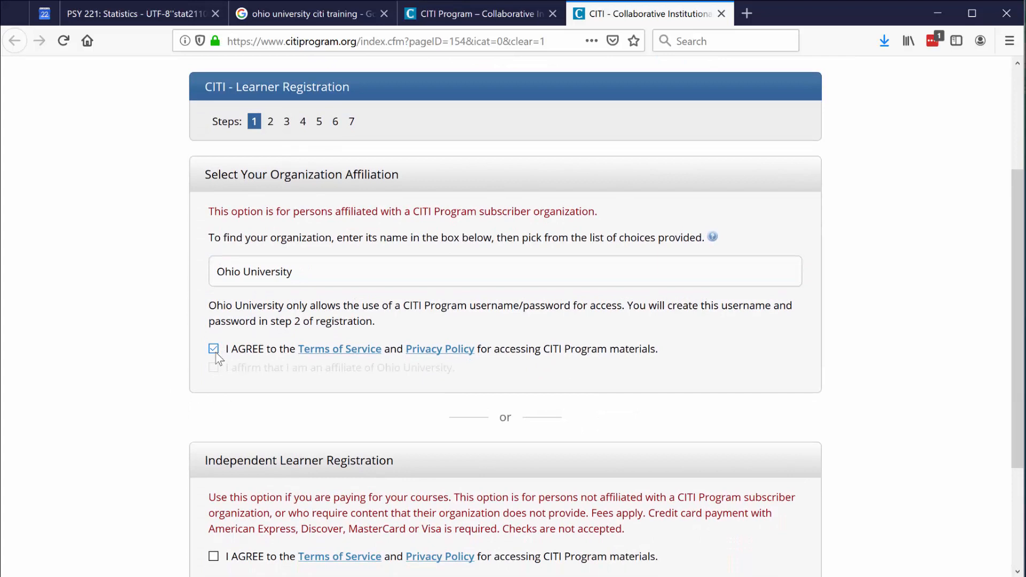
Accept the terms and affiliation statement and continue to the username/password step.
click(214, 368)
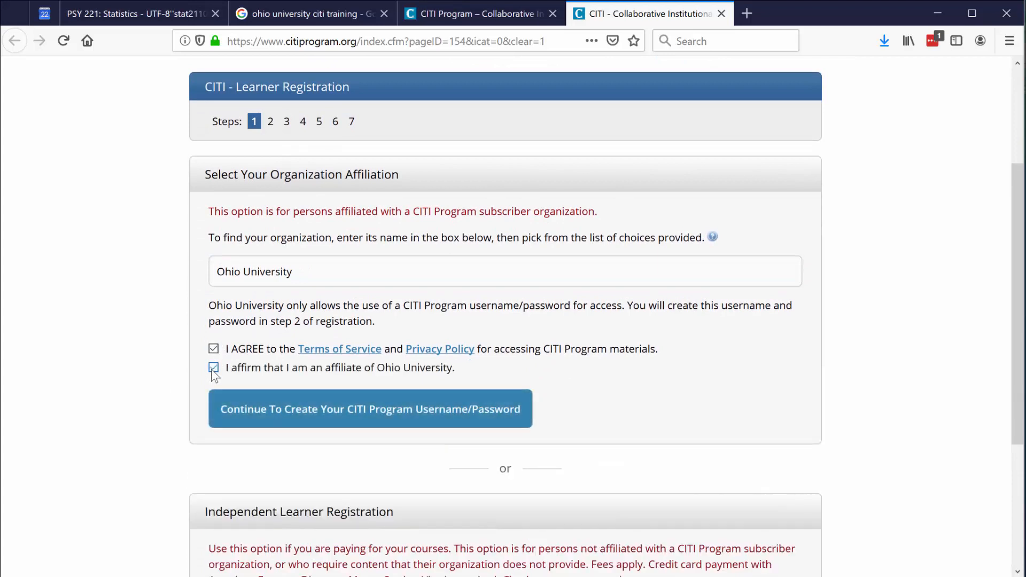
click(213, 368)
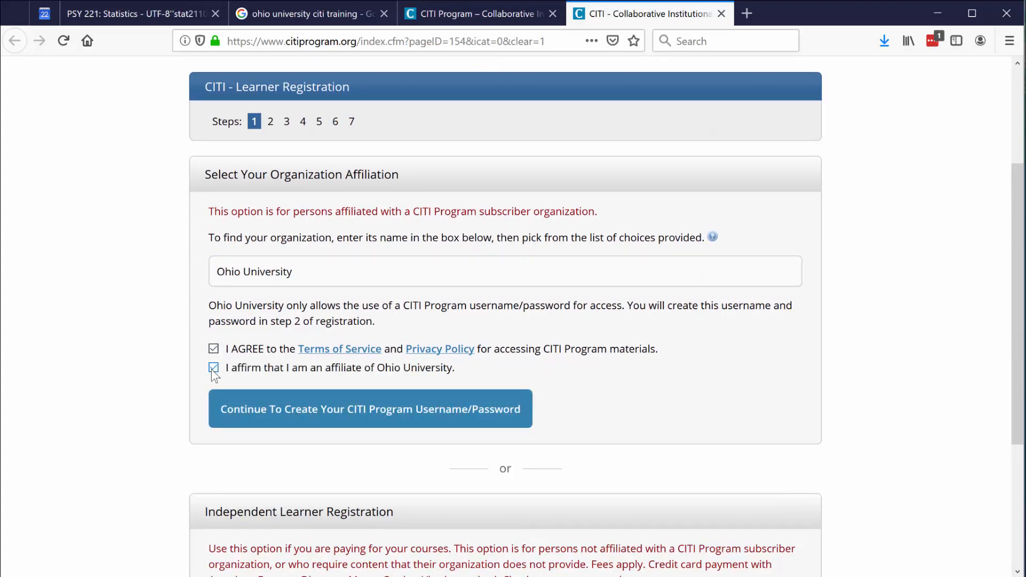
click(213, 368)
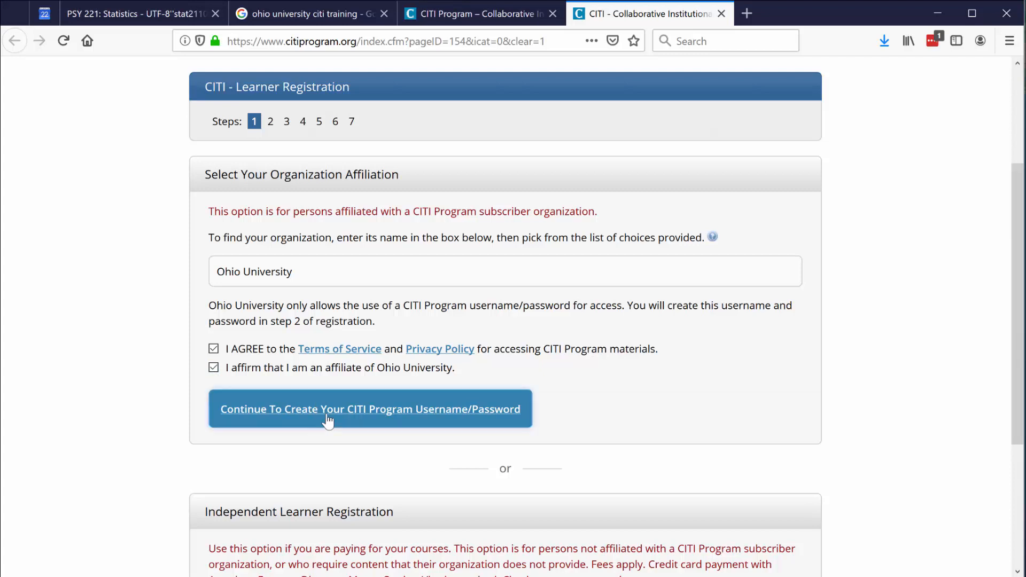
click(370, 409)
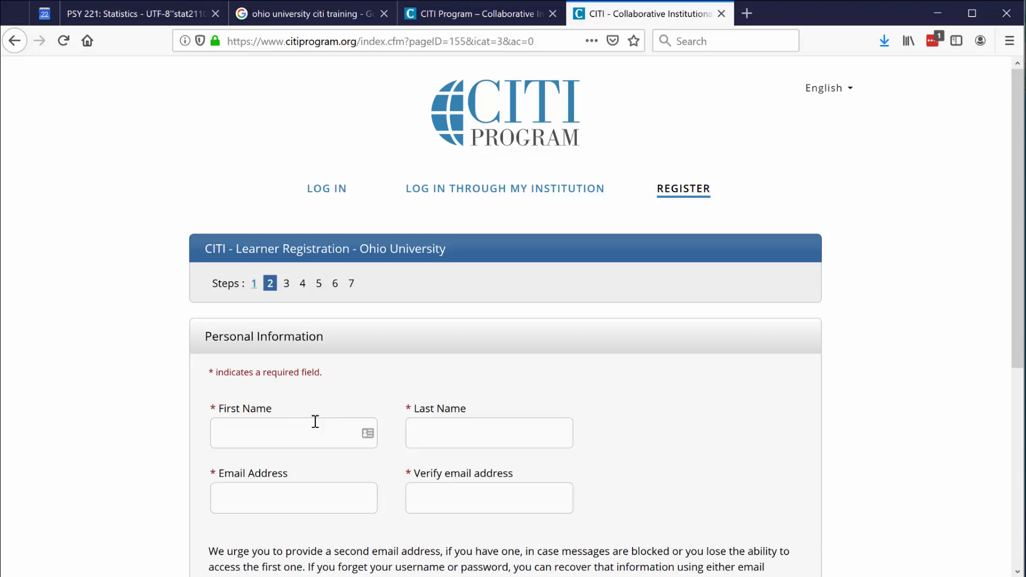
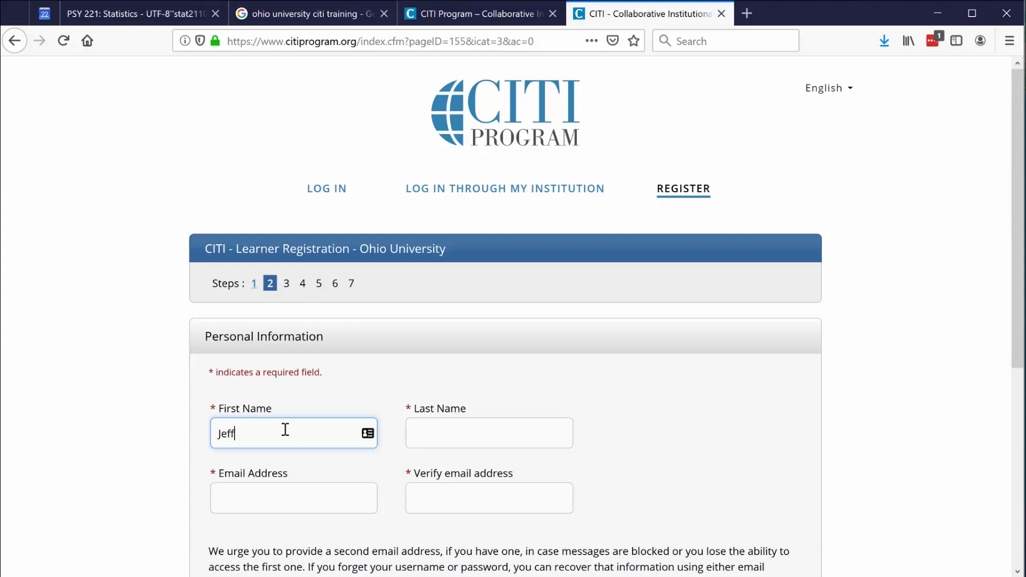
click(489, 433)
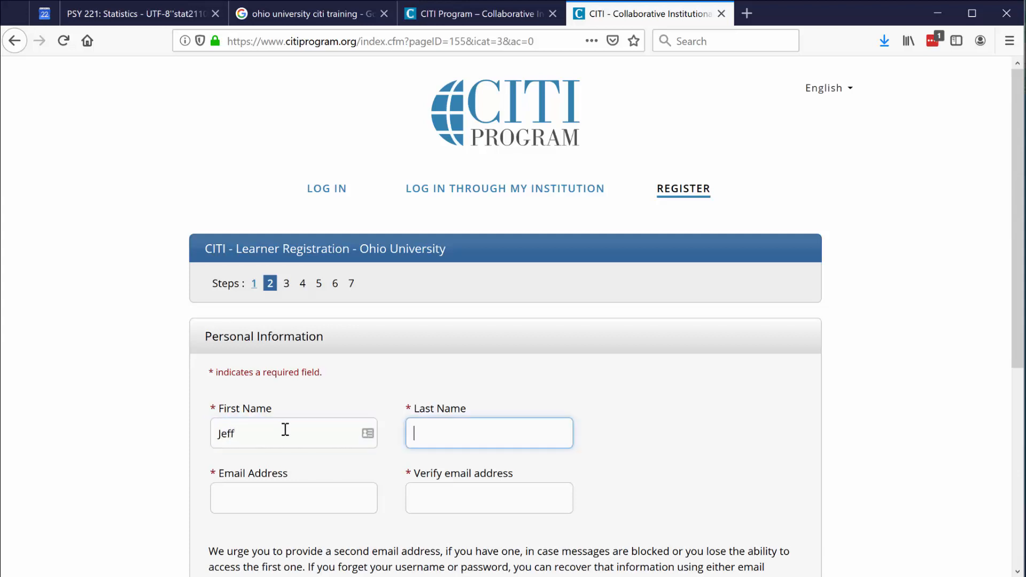
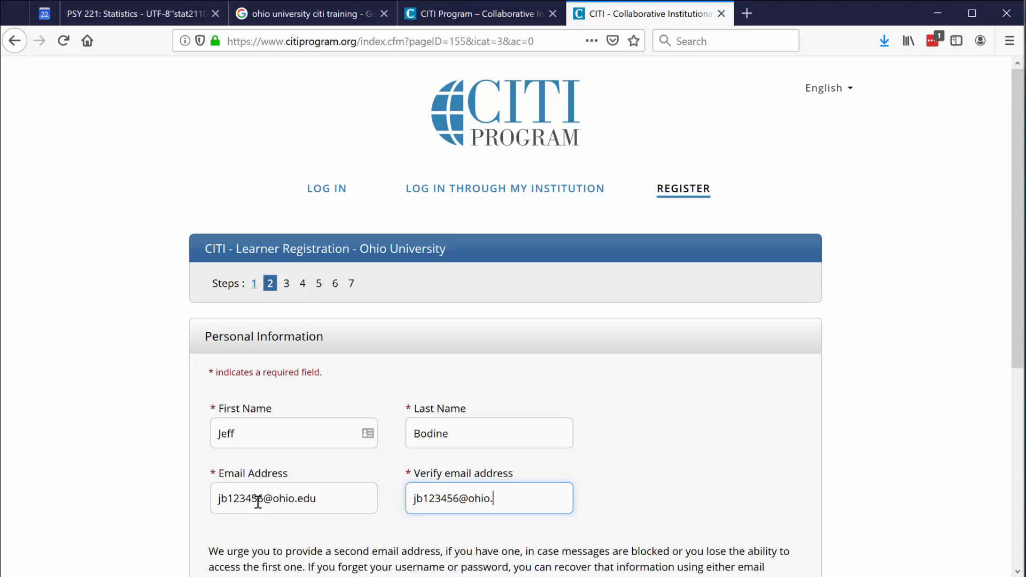
scroll(down, 3)
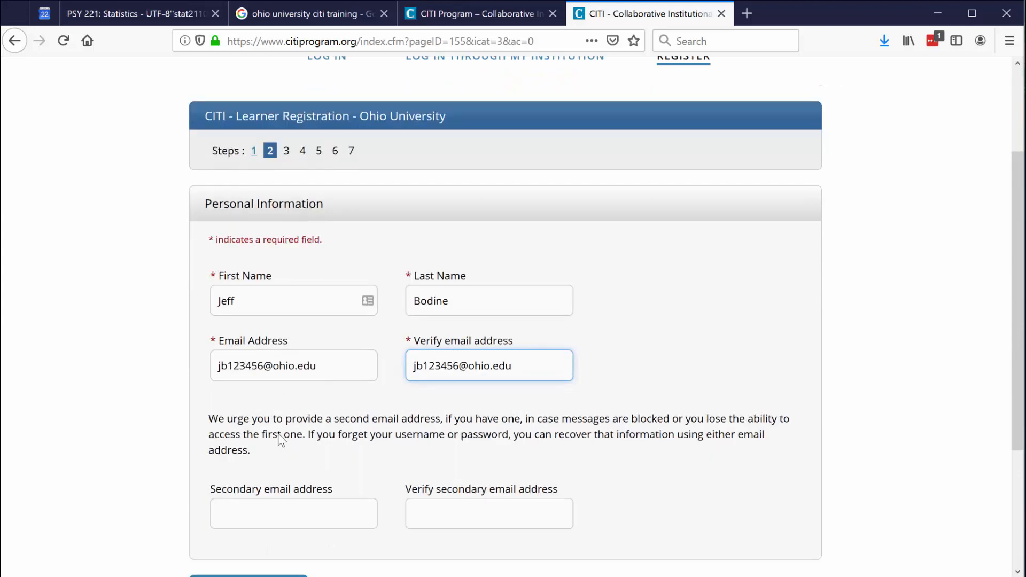
scroll(down, 3)
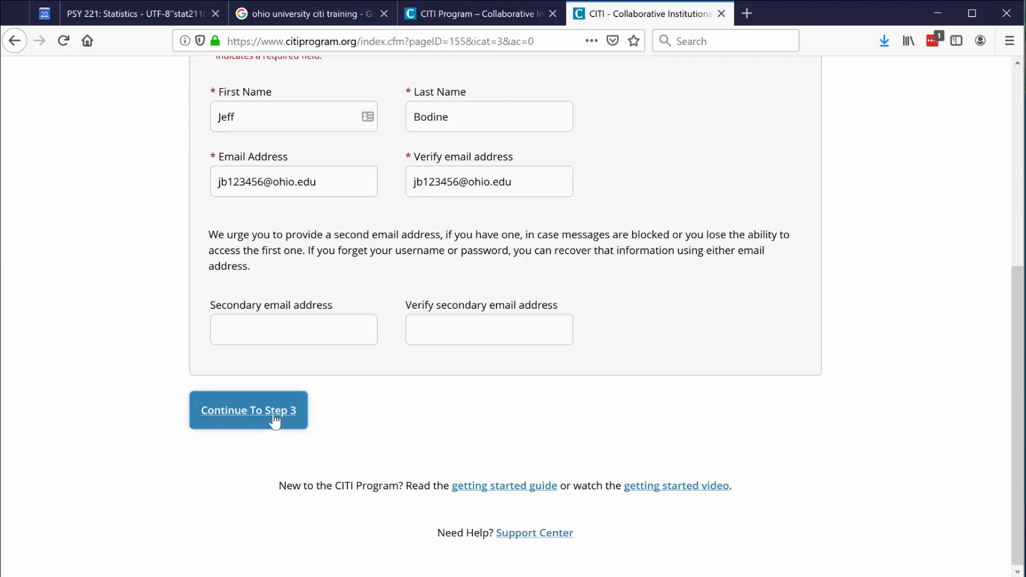
click(248, 410)
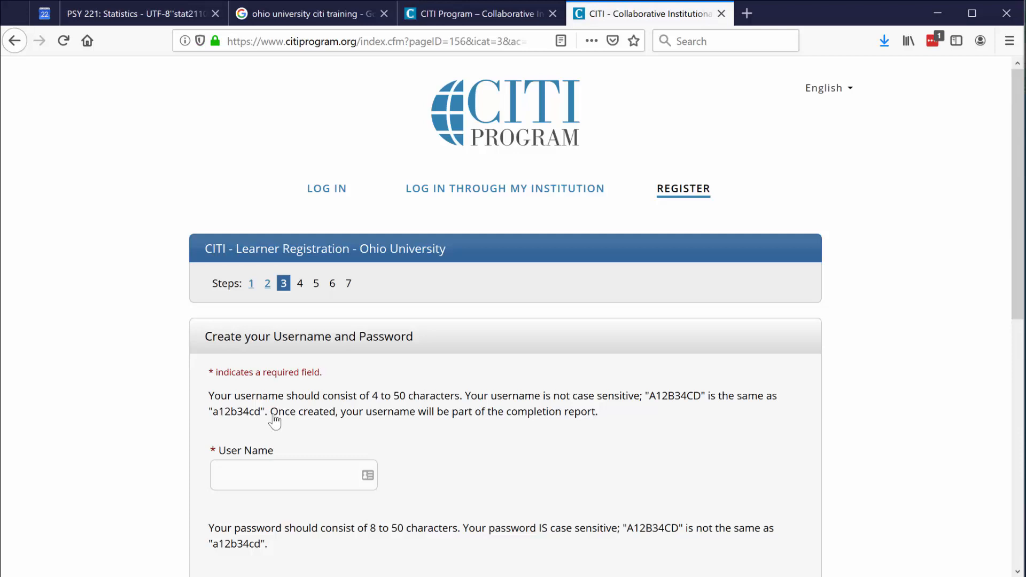
Set username jeff123 and matching passwords.
click(293, 475)
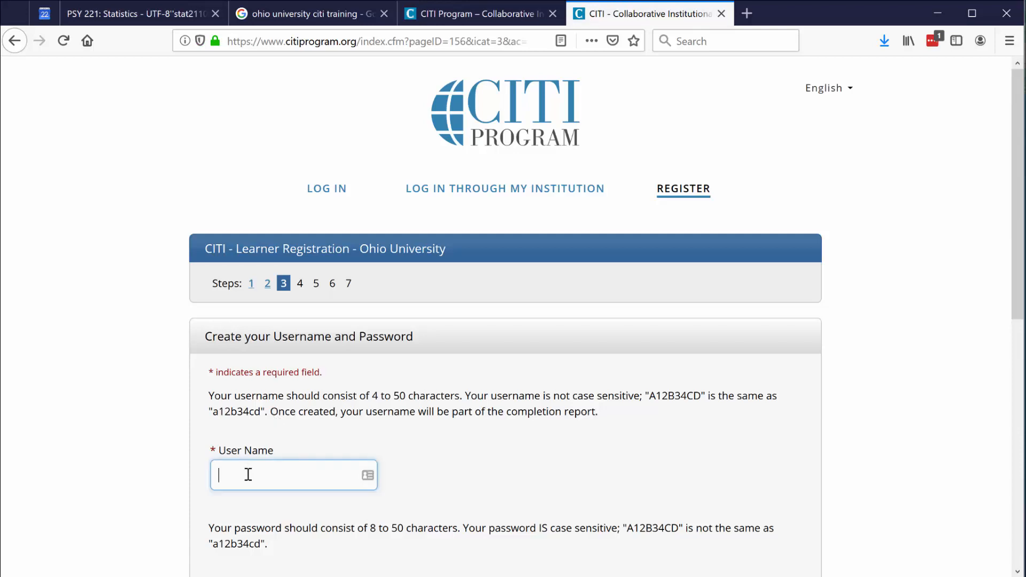
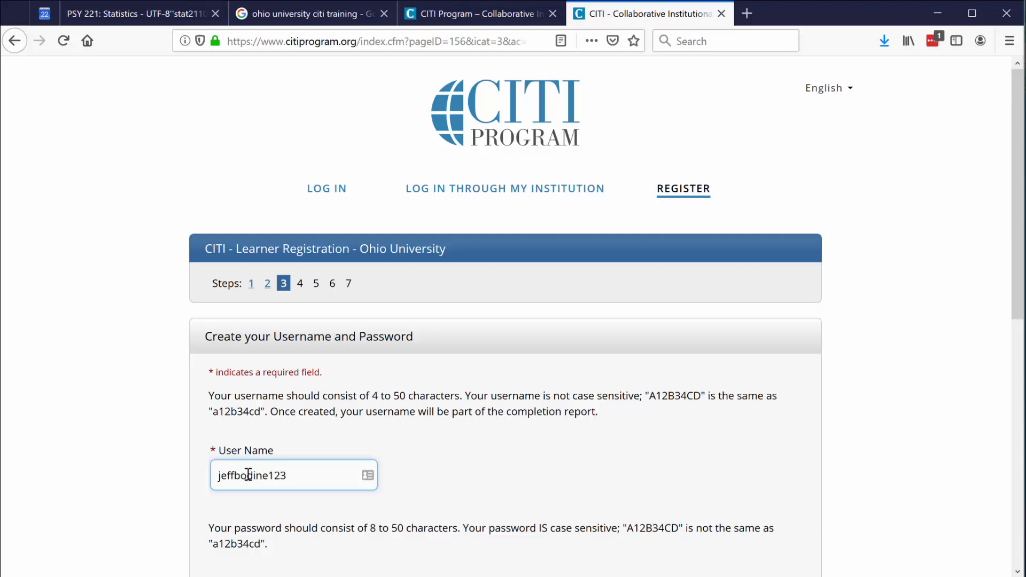
scroll(down, 3)
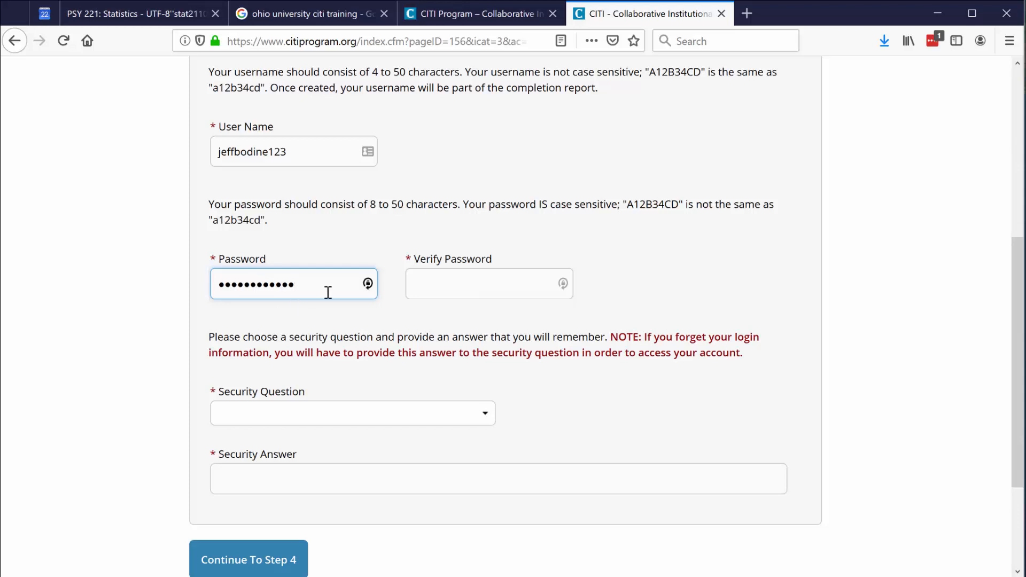
text(••••)
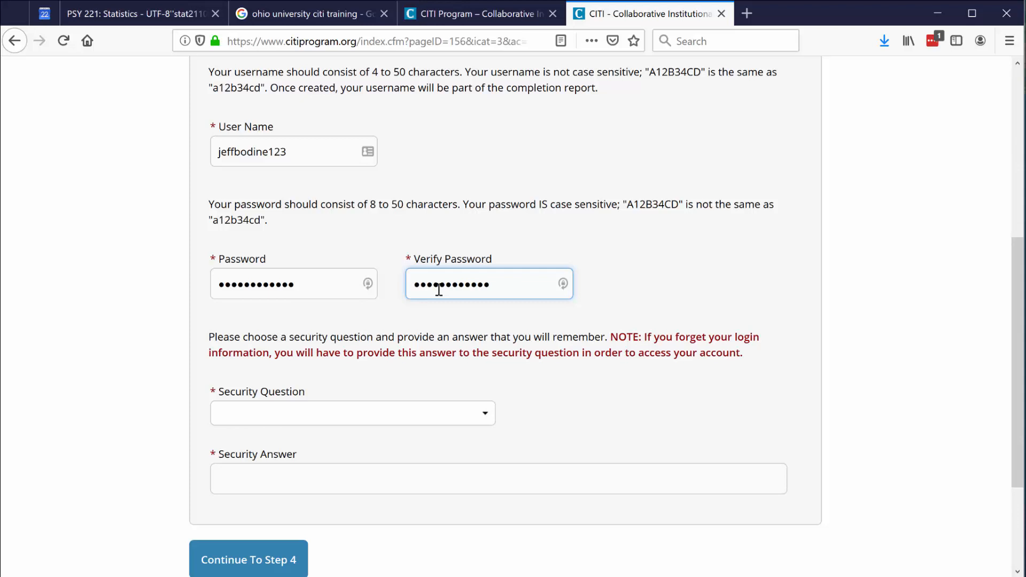
scroll(down, 3)
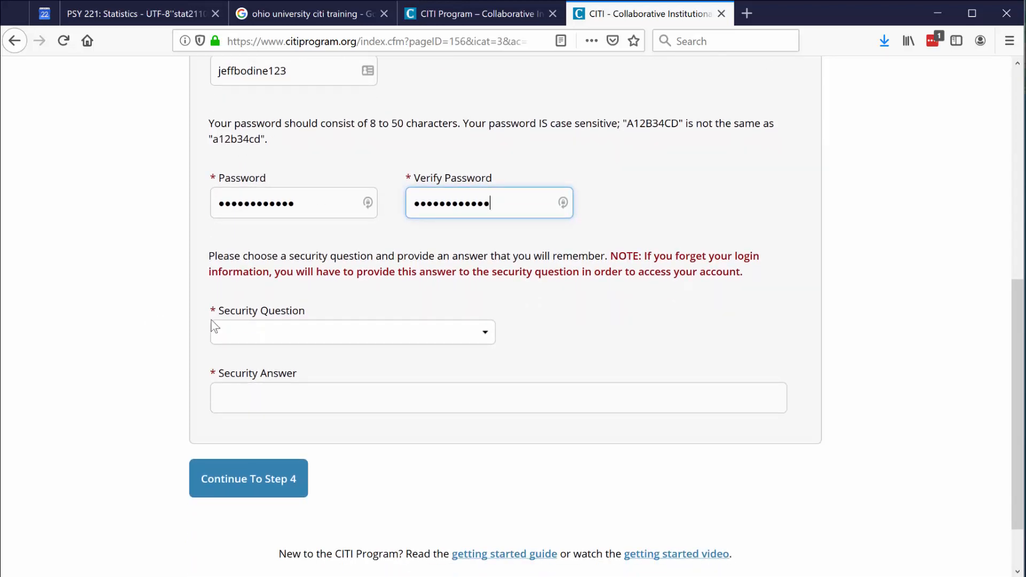
click(353, 332)
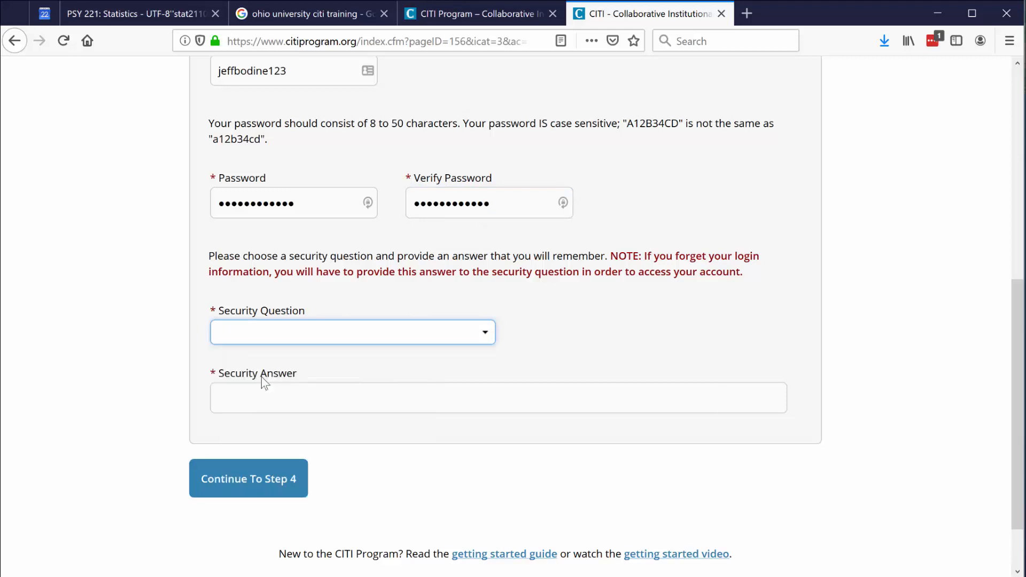
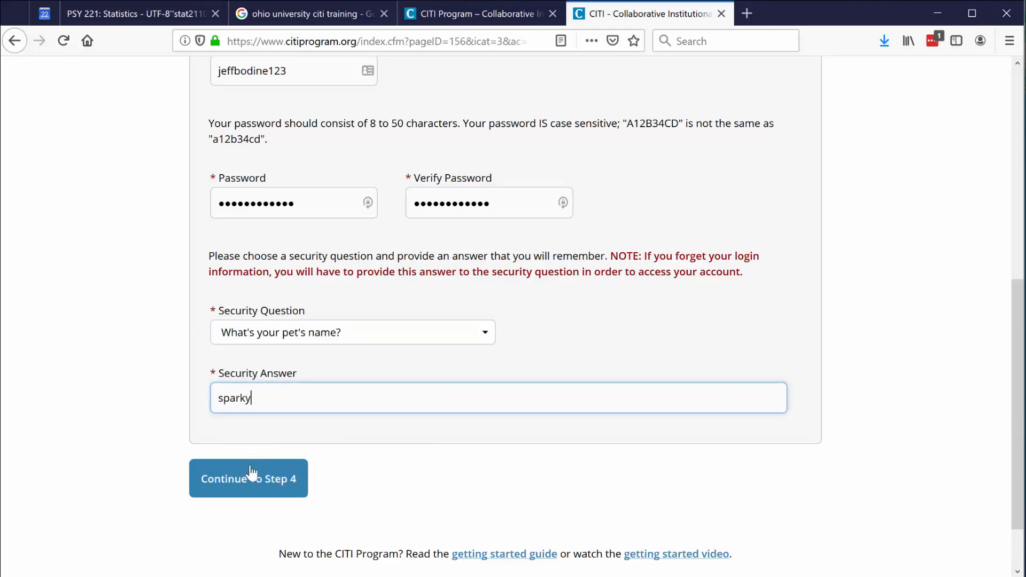
click(248, 479)
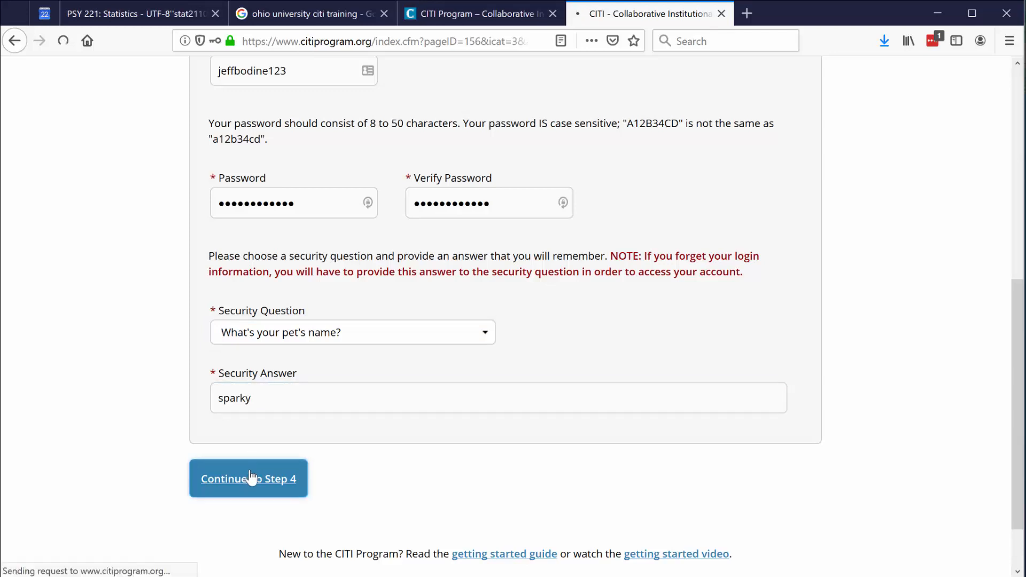
click(248, 479)
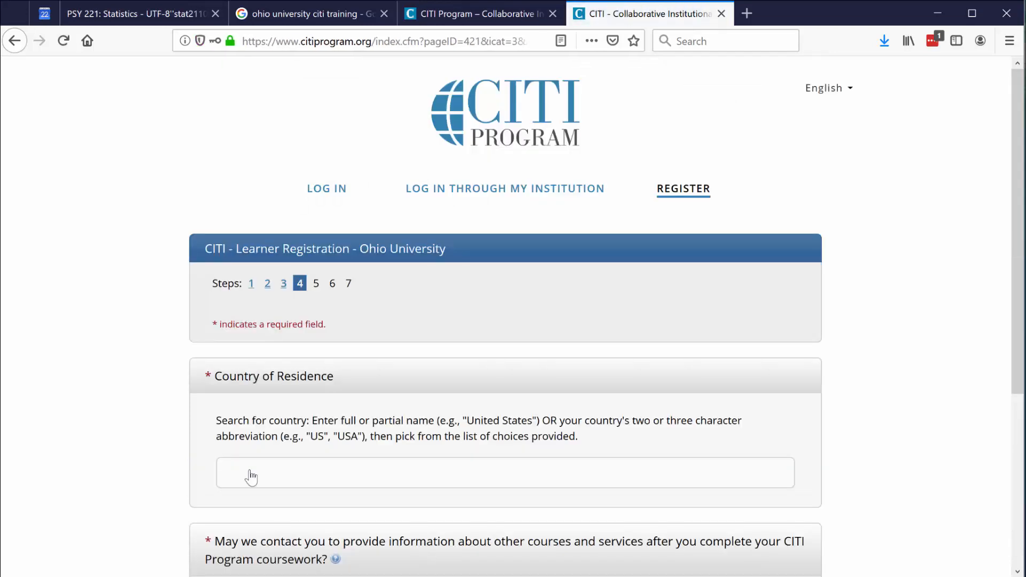
Set country to United States, decline further contact, and continue to step 5.
click(251, 473)
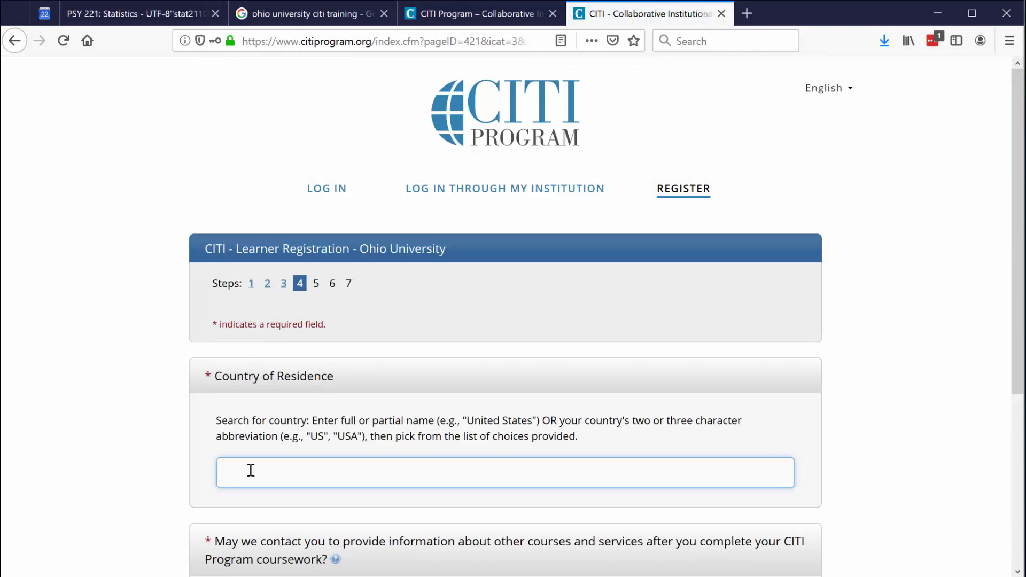
text(US)
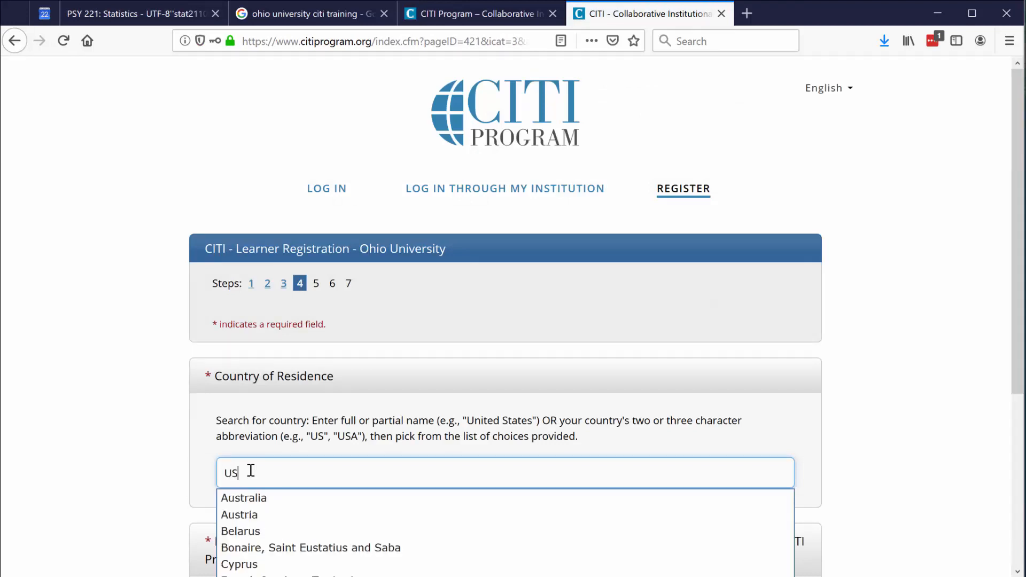
scroll(down, 3)
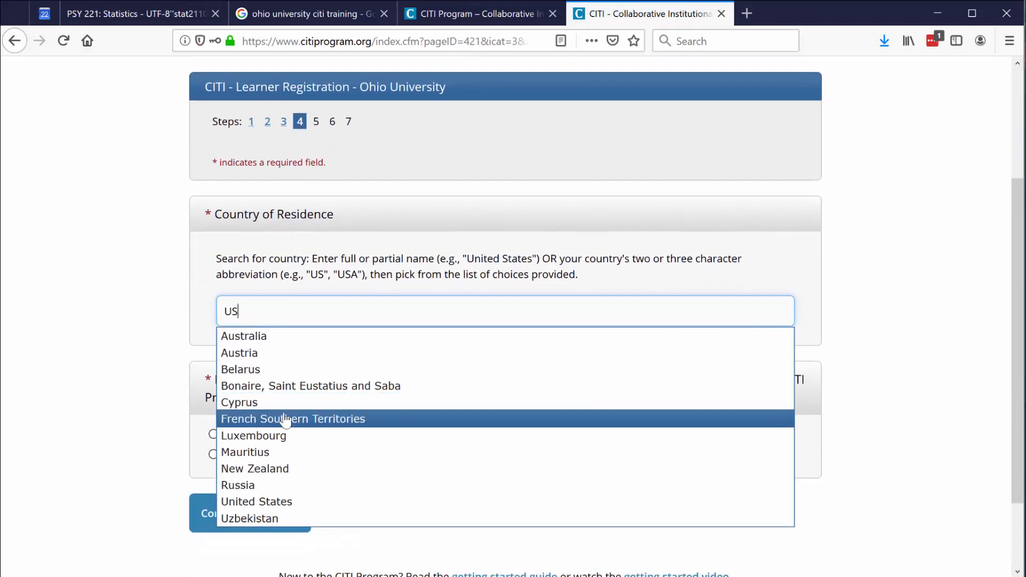
click(256, 502)
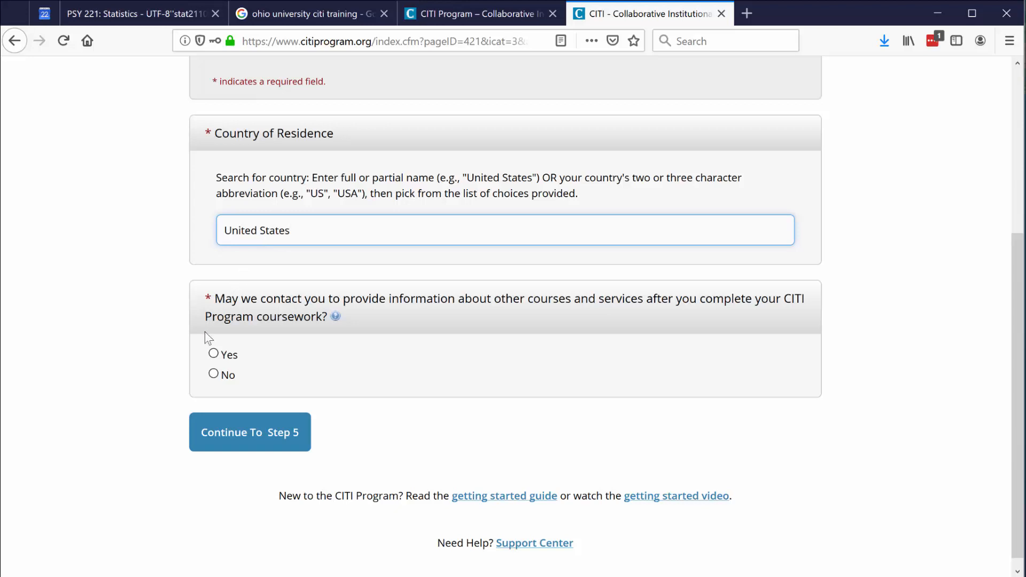
click(213, 375)
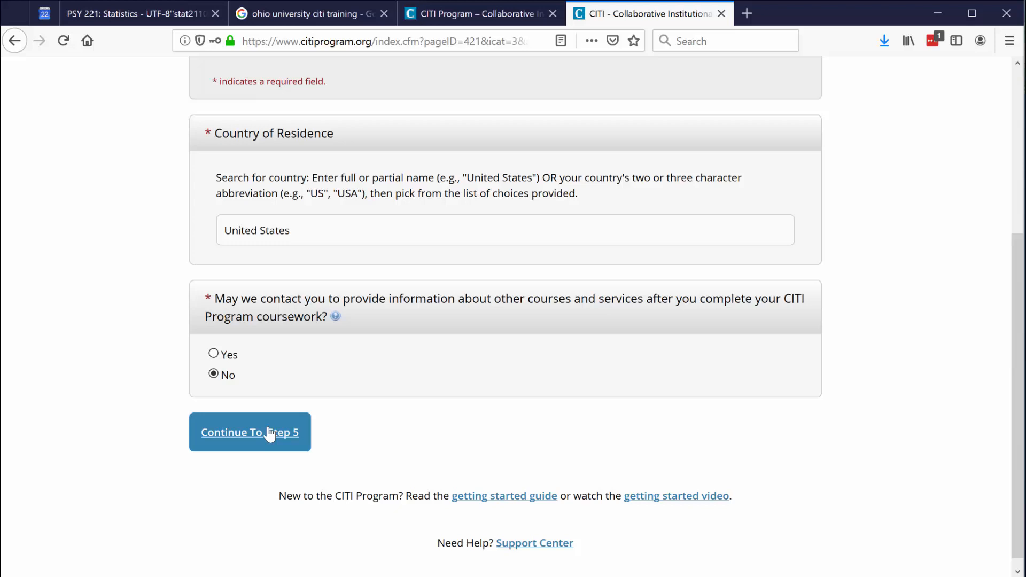
click(250, 432)
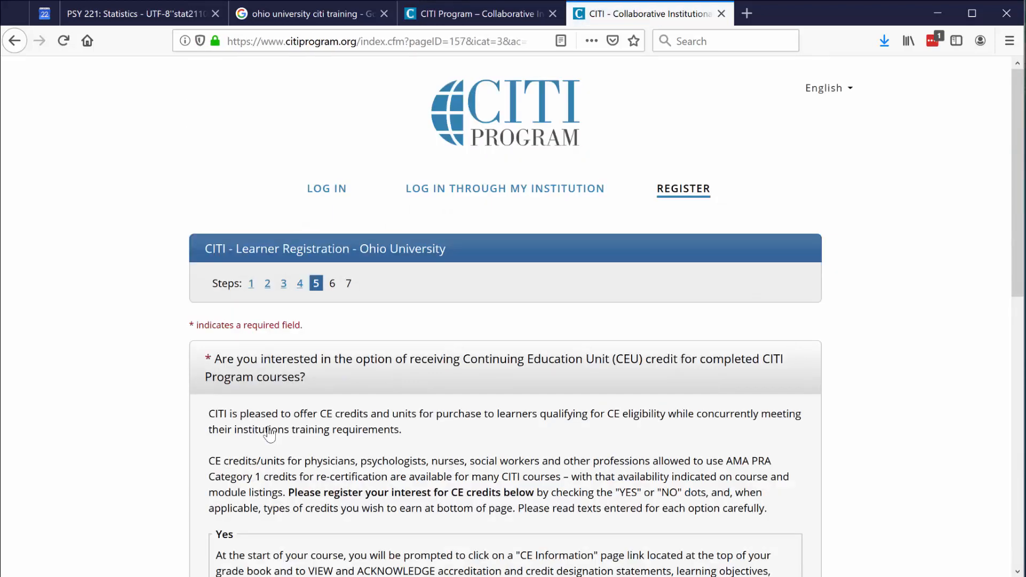
mouse_move(263, 404)
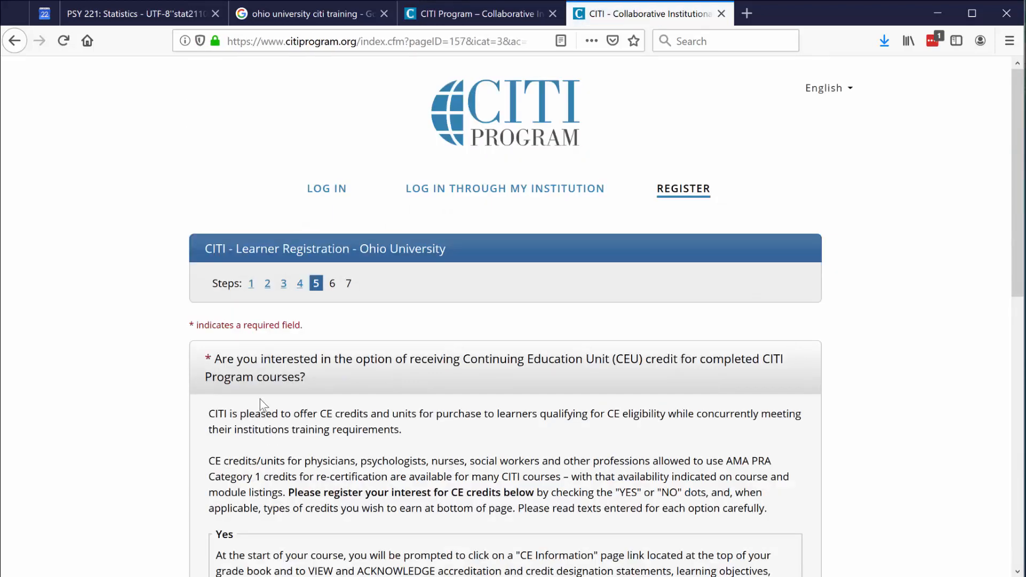
Answer No to CEU credit and continue to step 6.
scroll(down, 3)
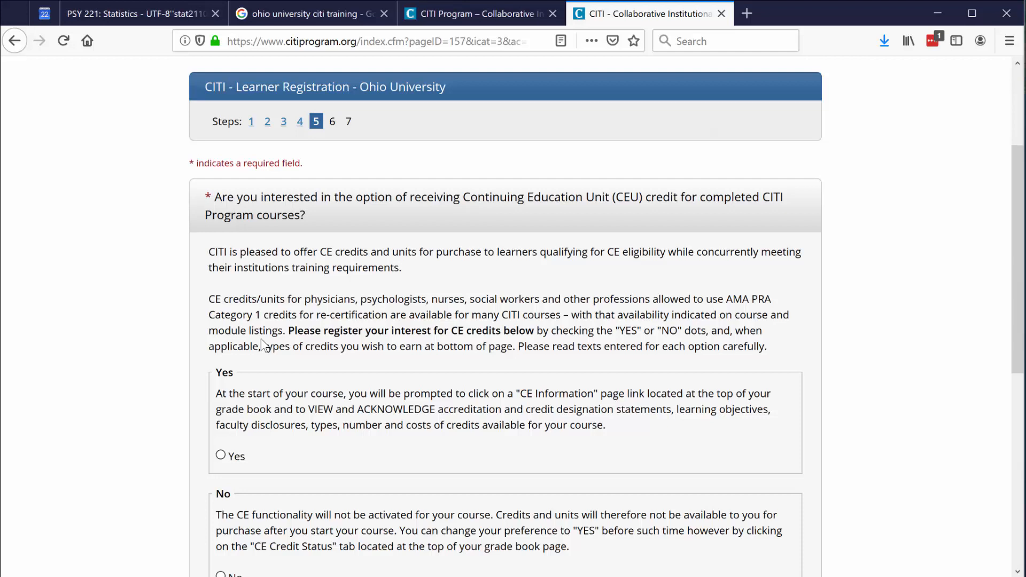
scroll(down, 3)
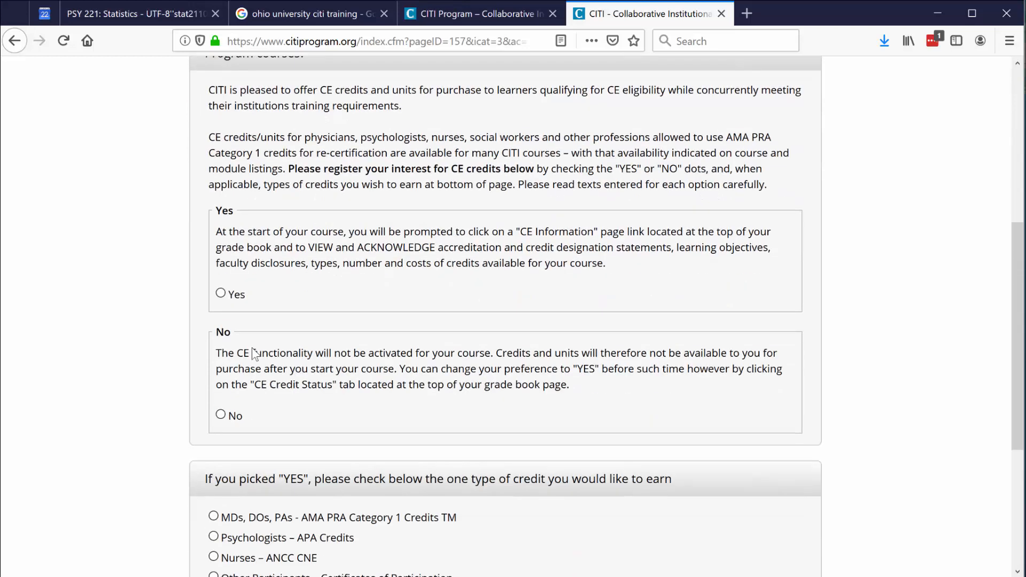
click(221, 414)
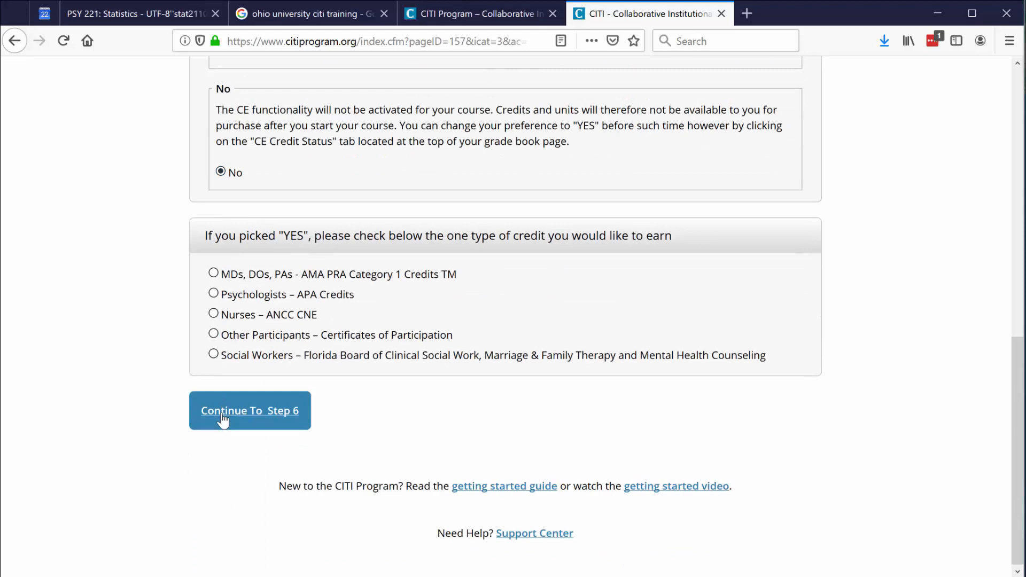
click(250, 411)
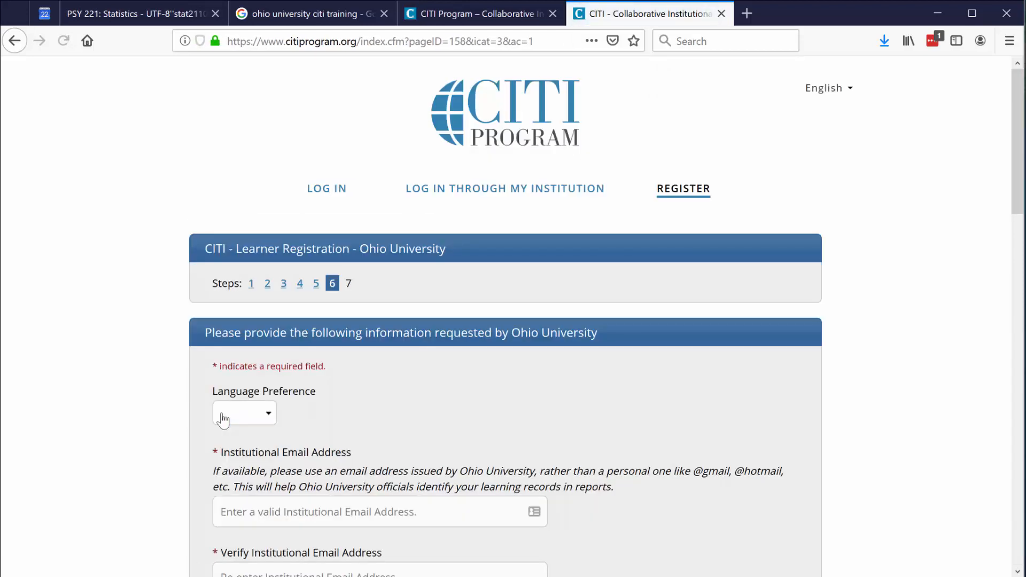
click(244, 414)
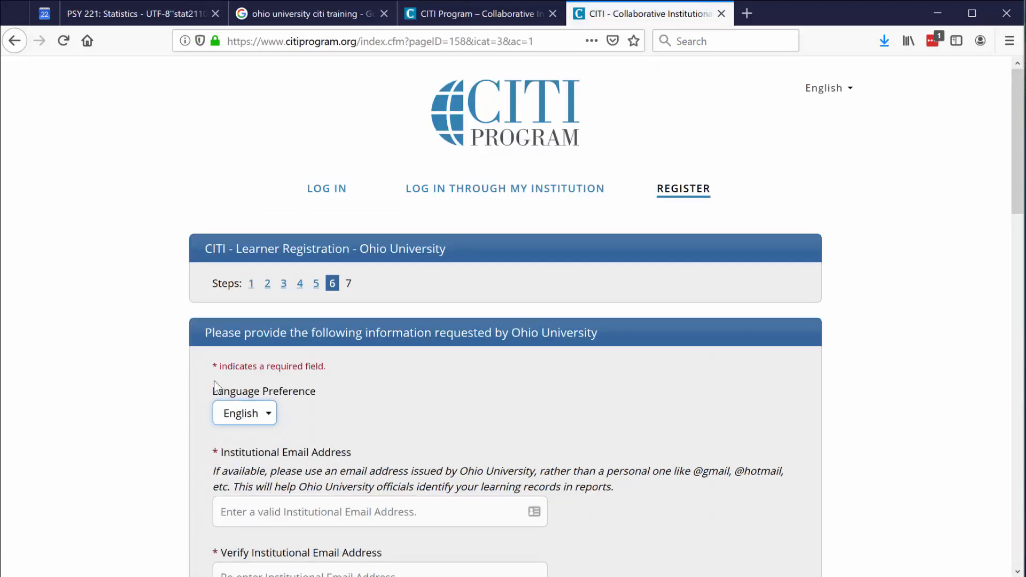
scroll(down, 3)
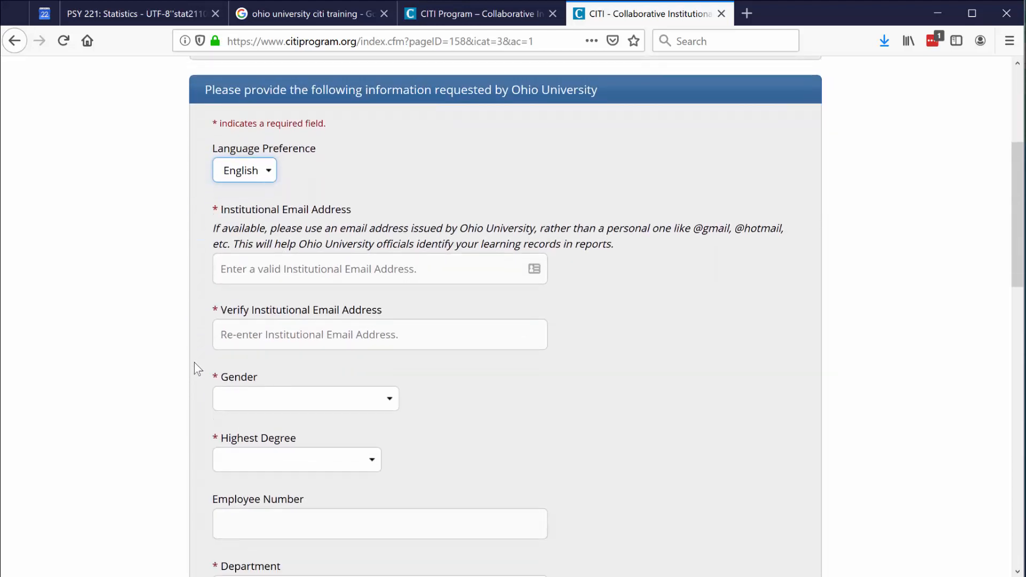
click(379, 268)
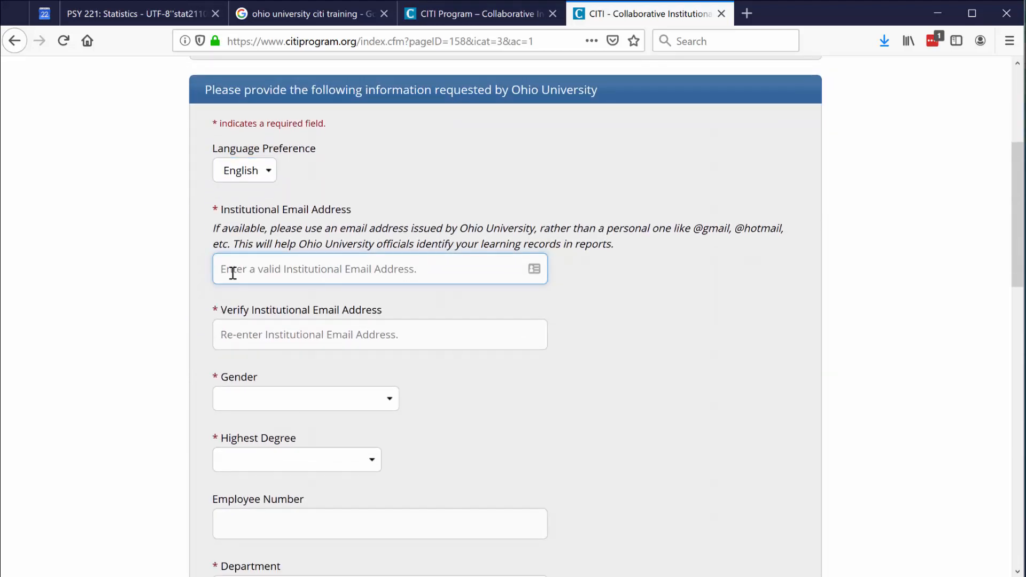
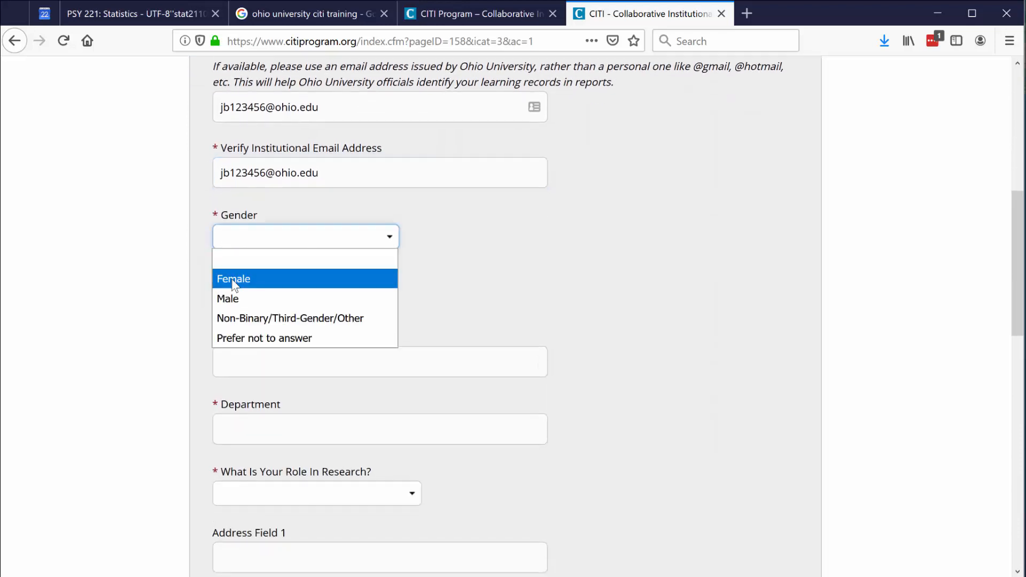
Set gender Male, department Psychology and role Student Researcher - Undergraduate.
click(227, 299)
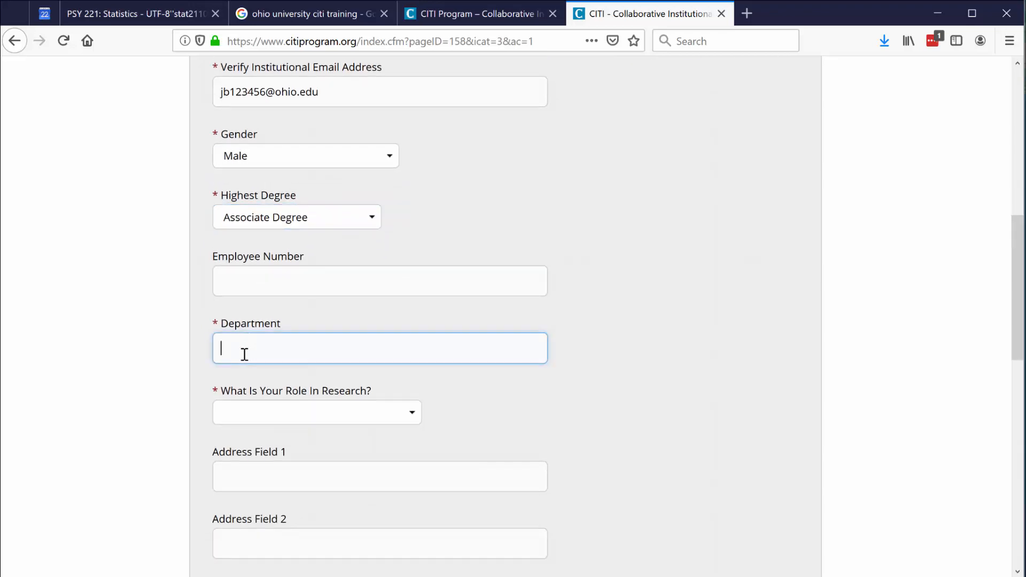
text(Psychology)
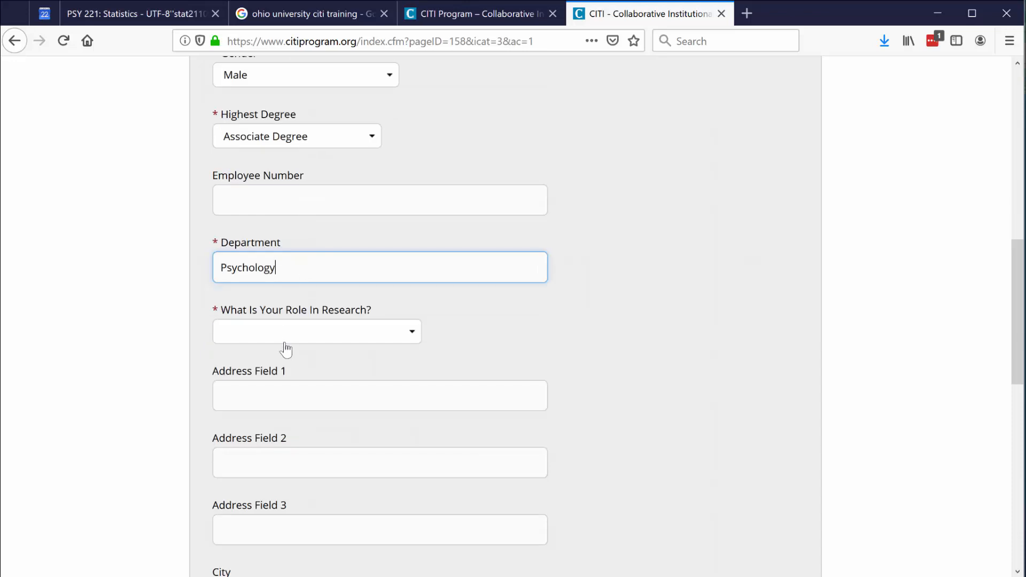
click(316, 331)
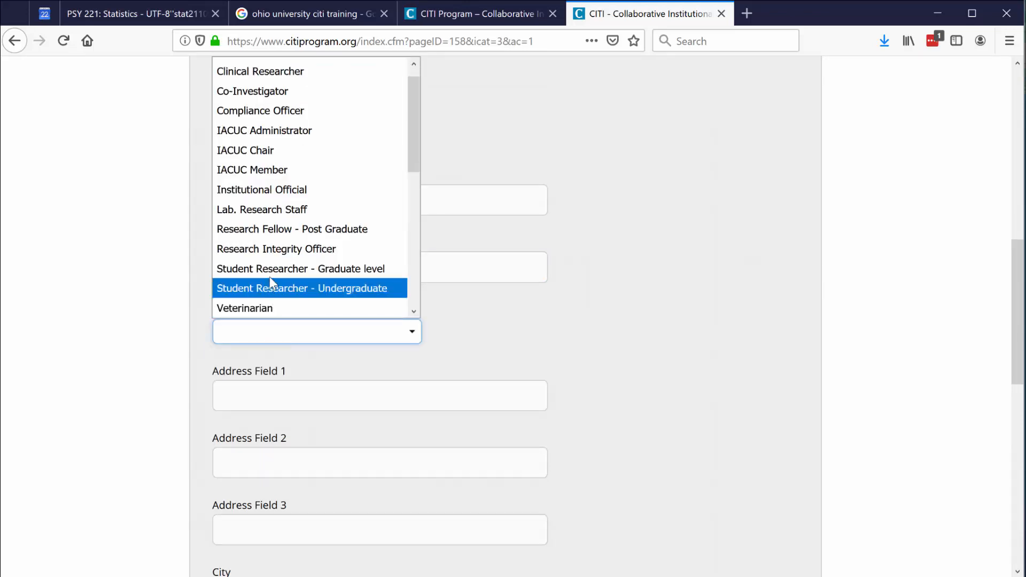
click(302, 288)
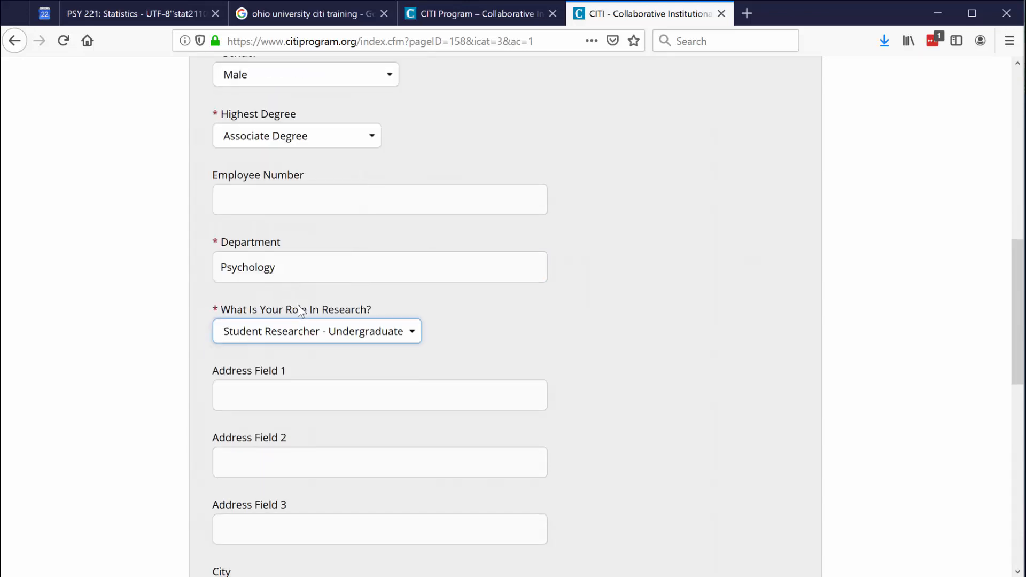
Enter the office phone number beginning 74058.
scroll(down, 3)
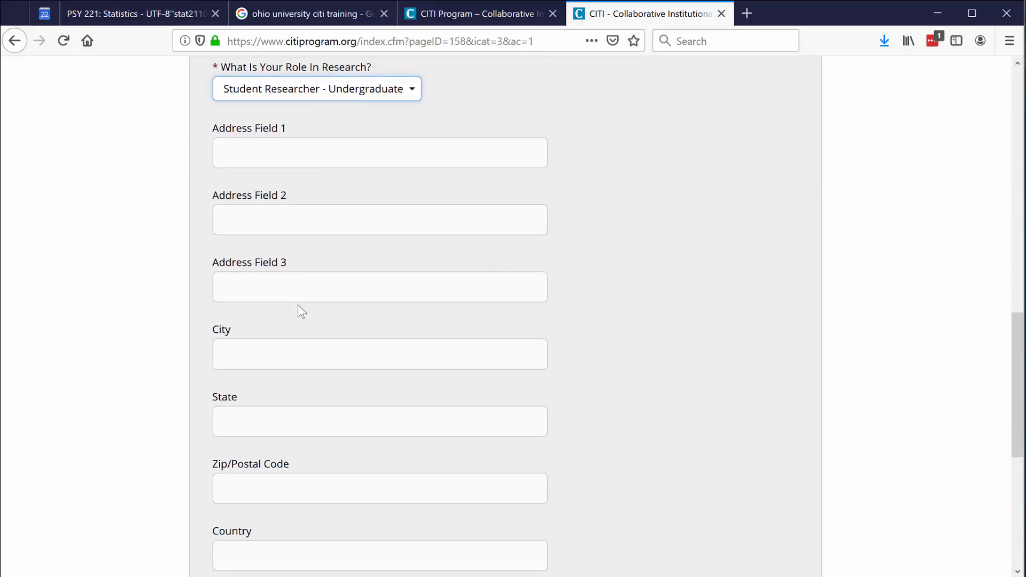
scroll(down, 3)
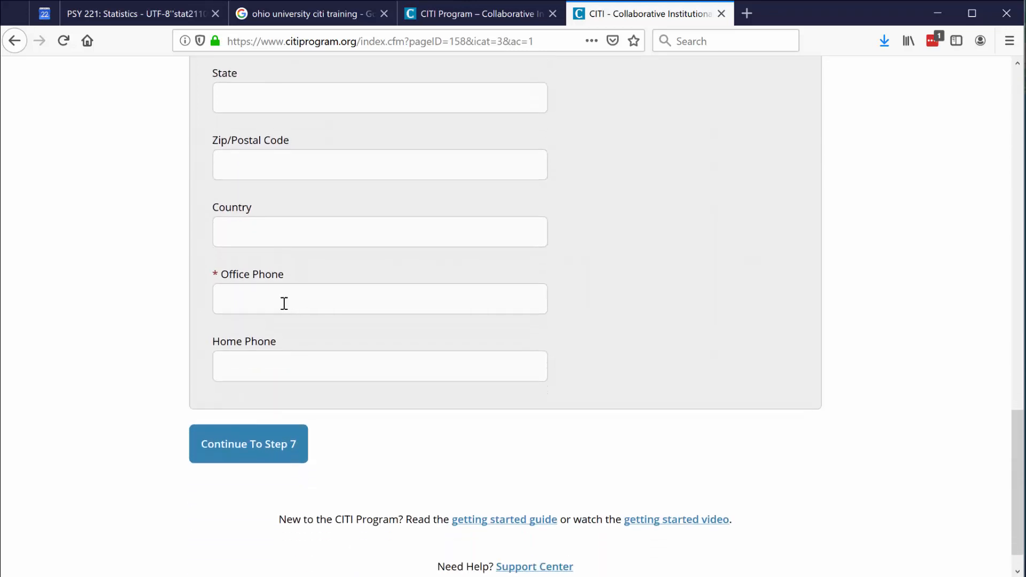
click(379, 300)
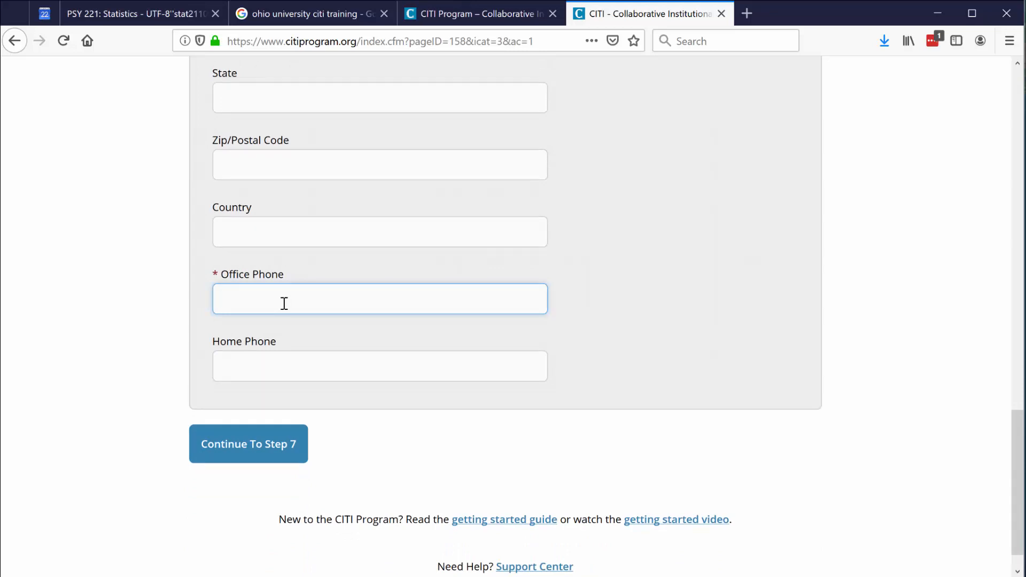
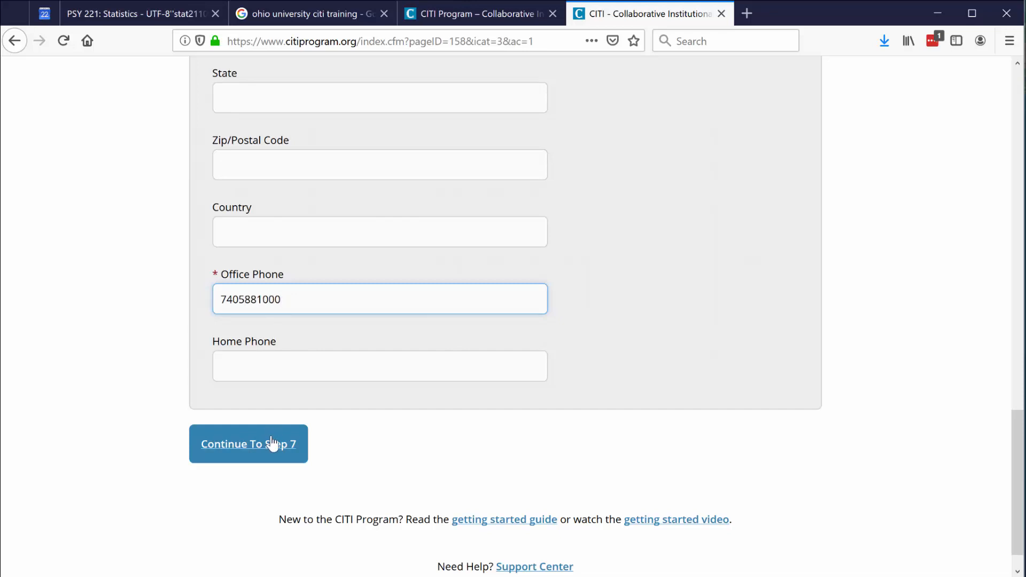
Continue to step 7, tick Human Subjects training and submit the selection.
click(248, 444)
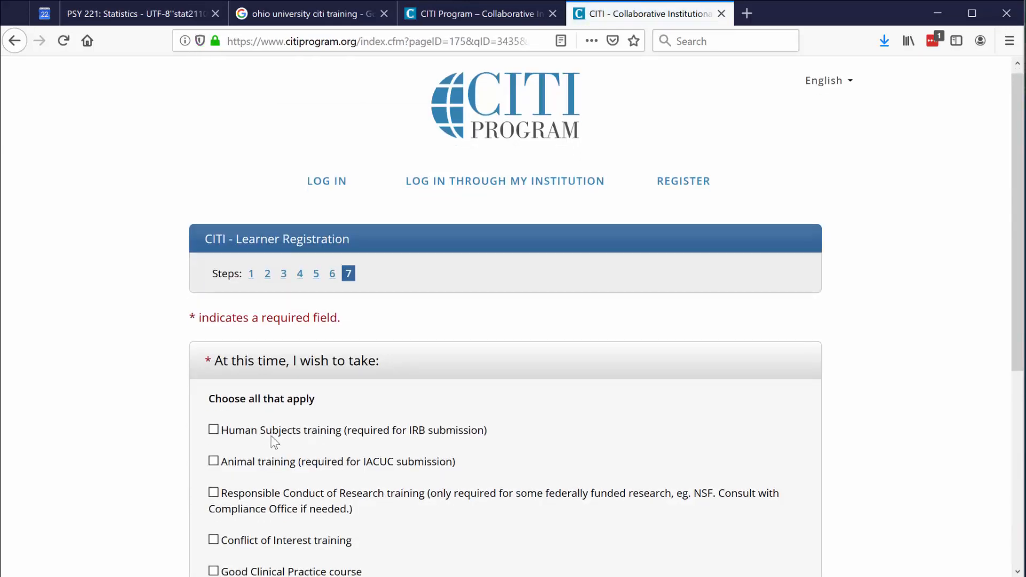
scroll(down, 3)
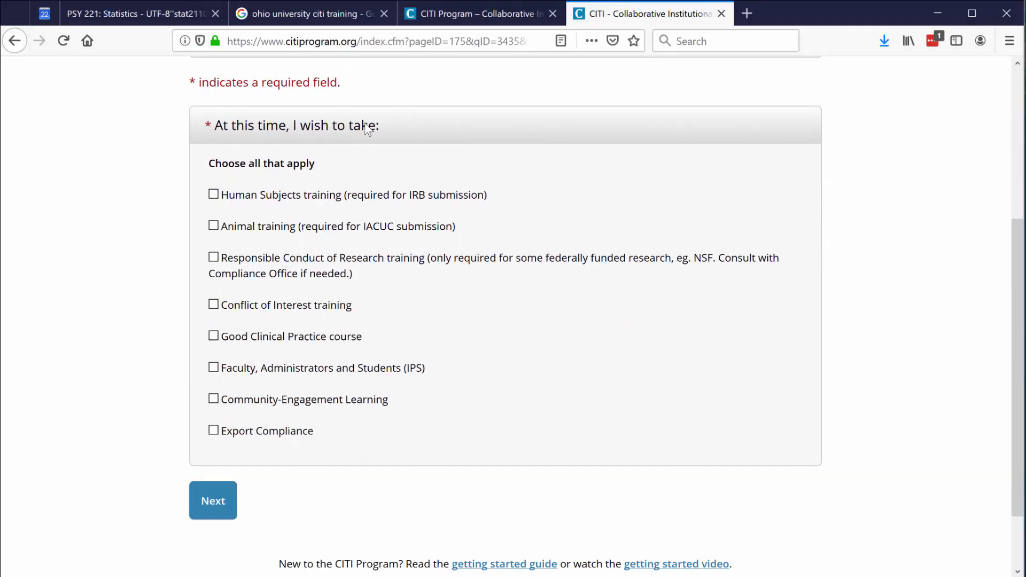
click(213, 194)
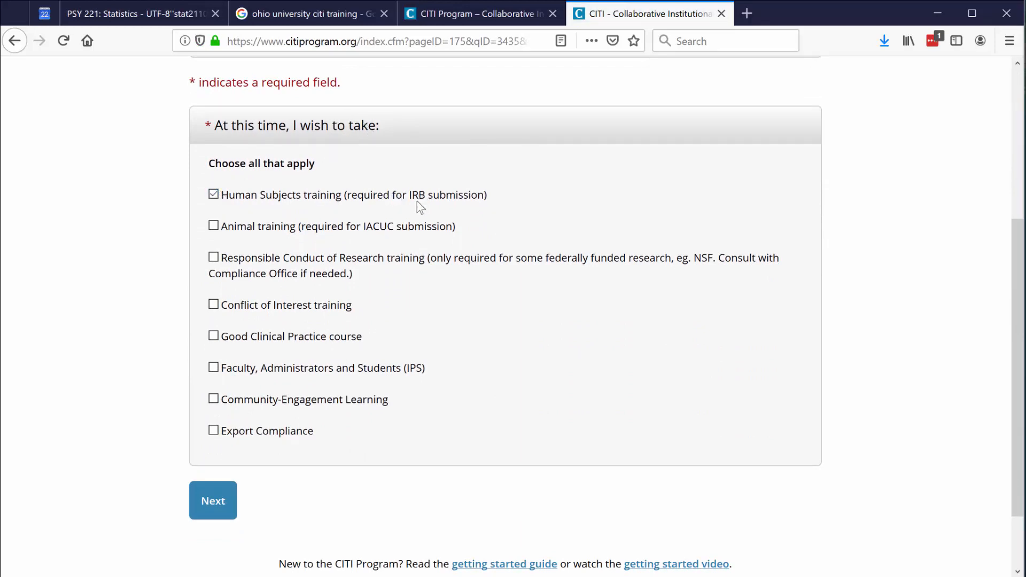
click(212, 501)
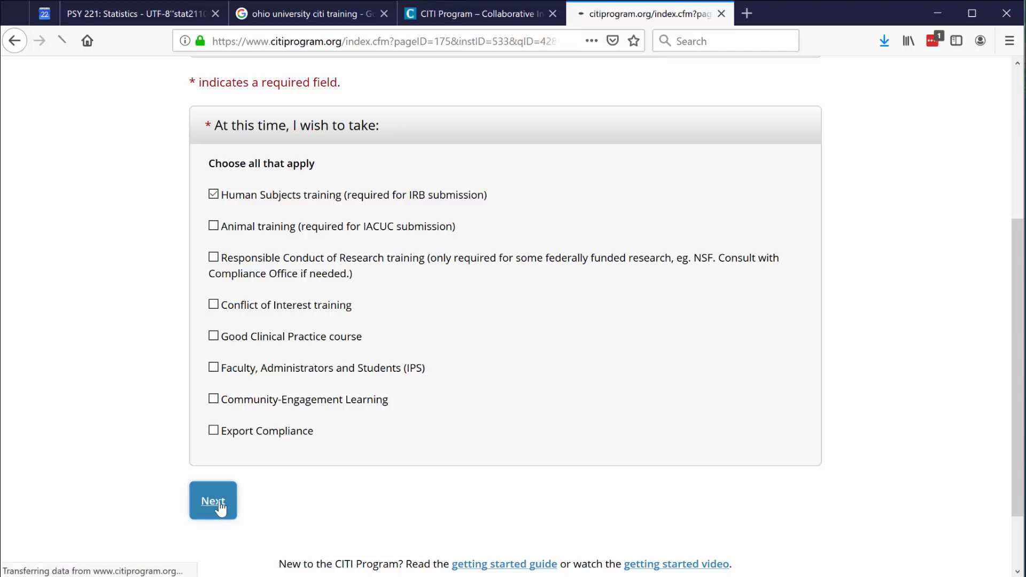
Select Group 2: Social and Behavioral Investigators and submit to finish registering.
click(212, 501)
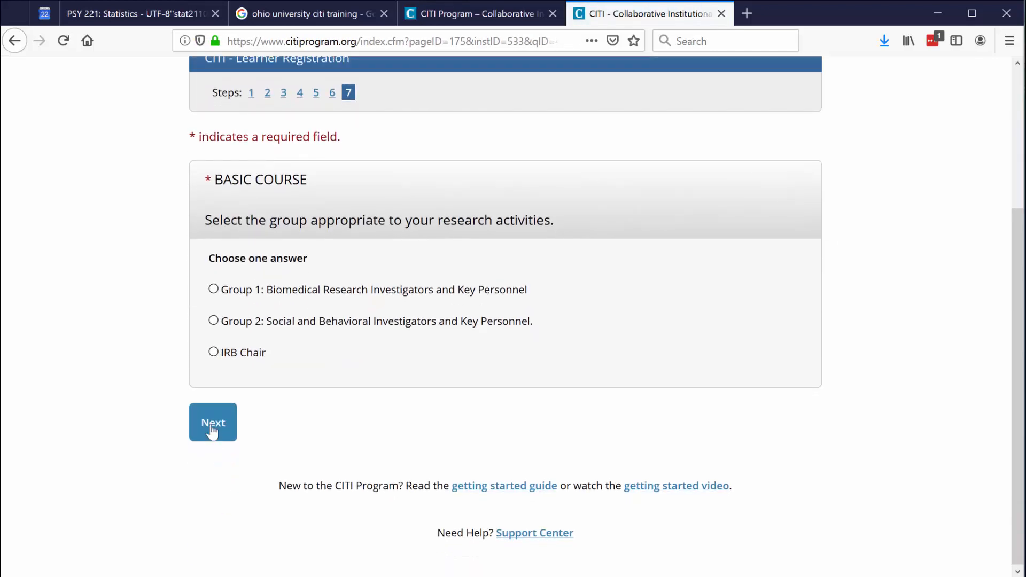
mouse_move(216, 327)
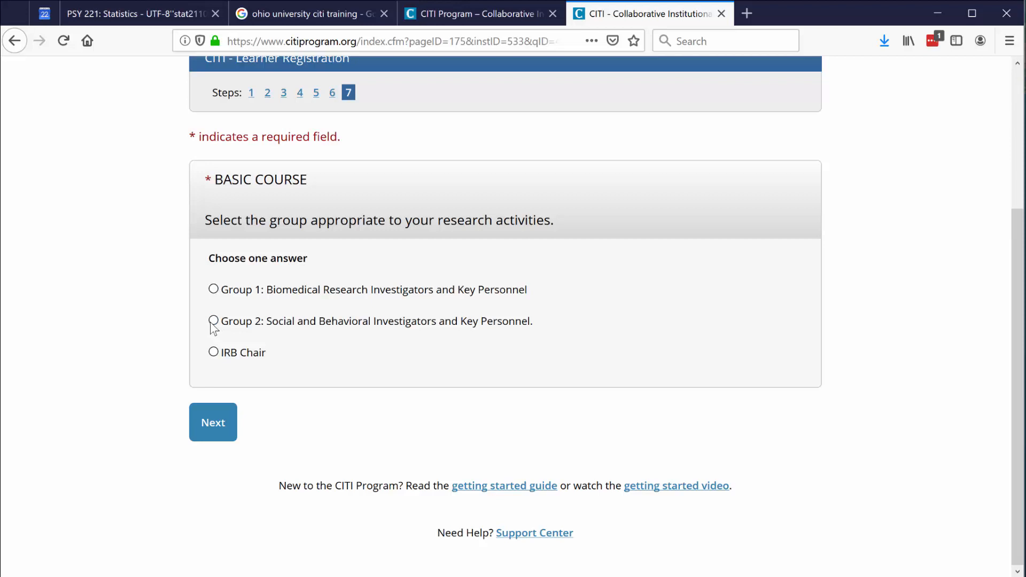
click(213, 321)
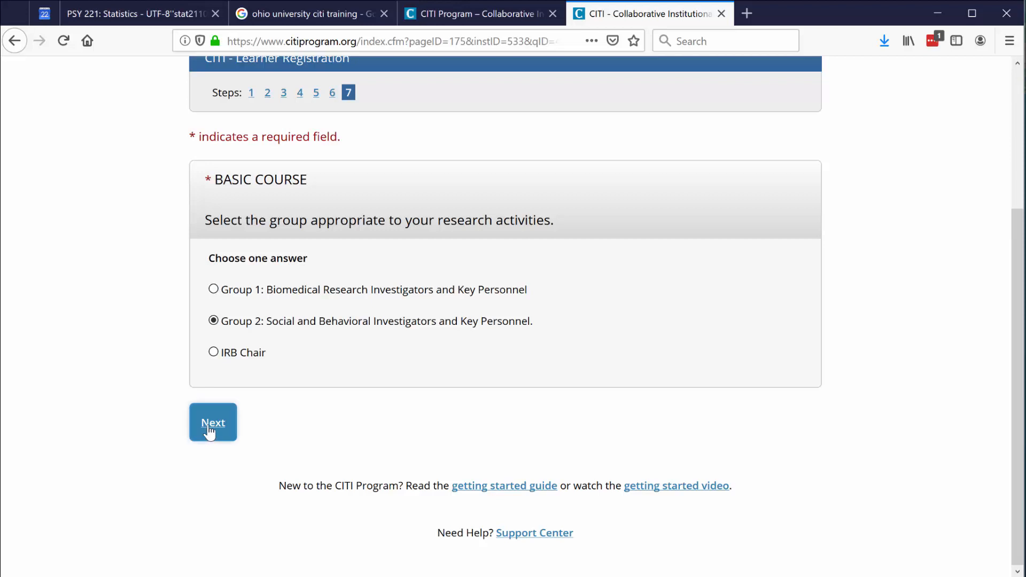
click(212, 422)
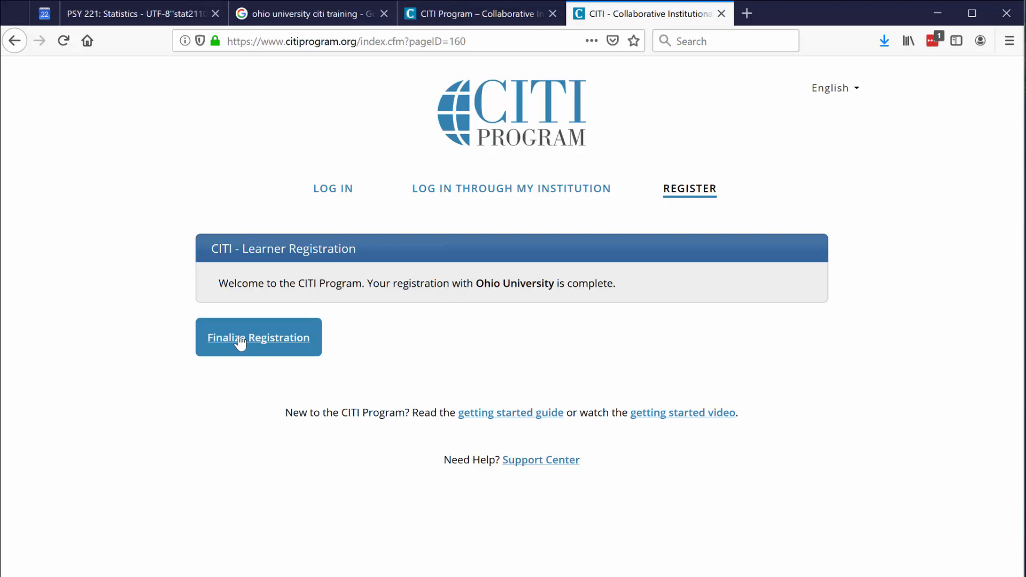
Finalize registration and reach the Institutional Courses section listing Ohio University.
click(258, 338)
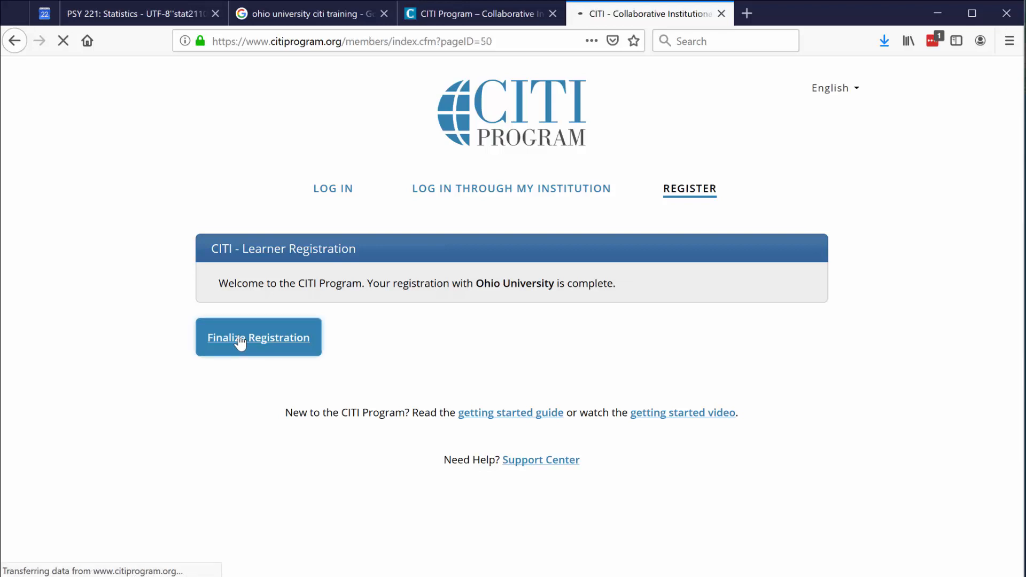
click(258, 337)
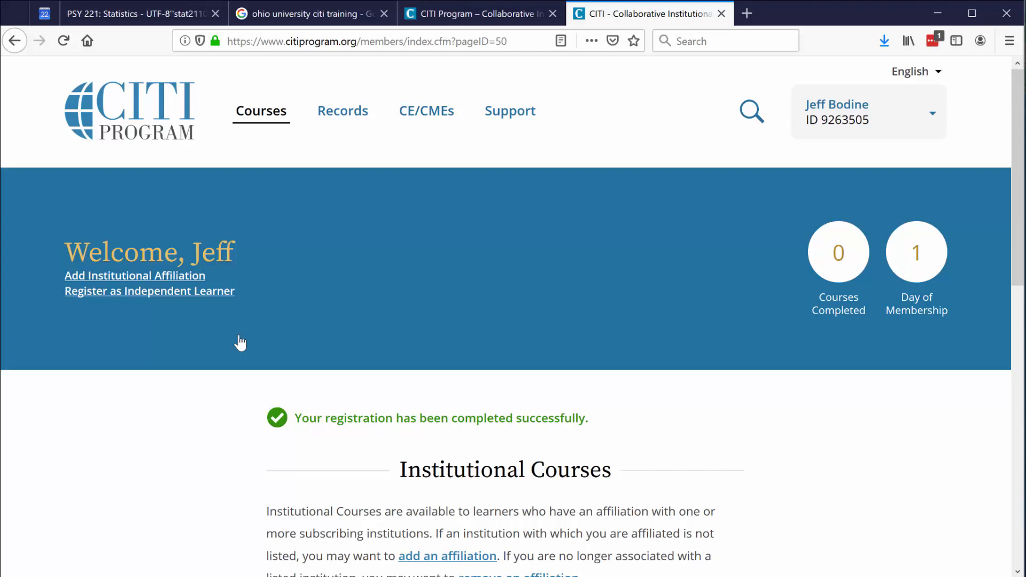
scroll(down, 3)
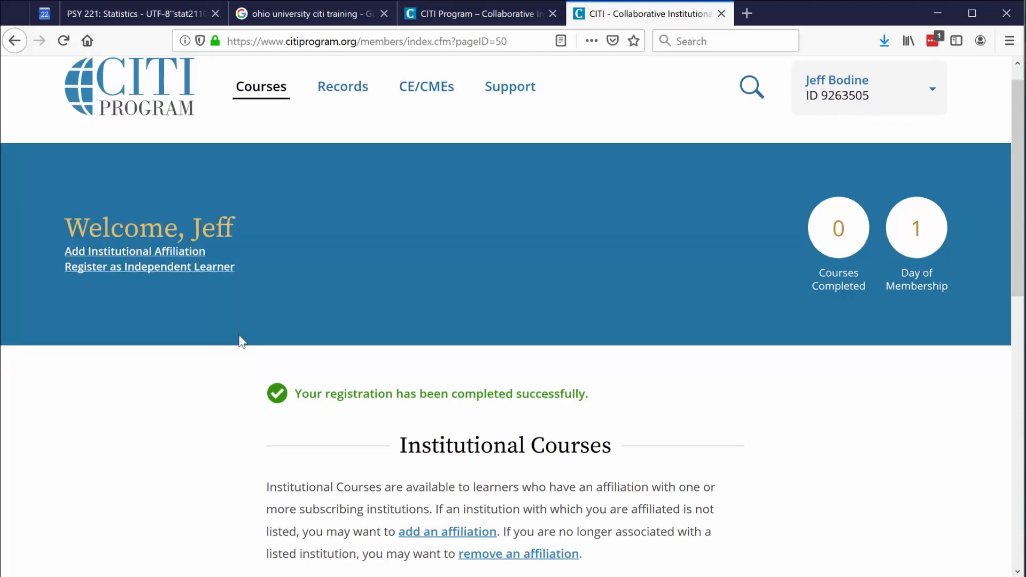
scroll(down, 3)
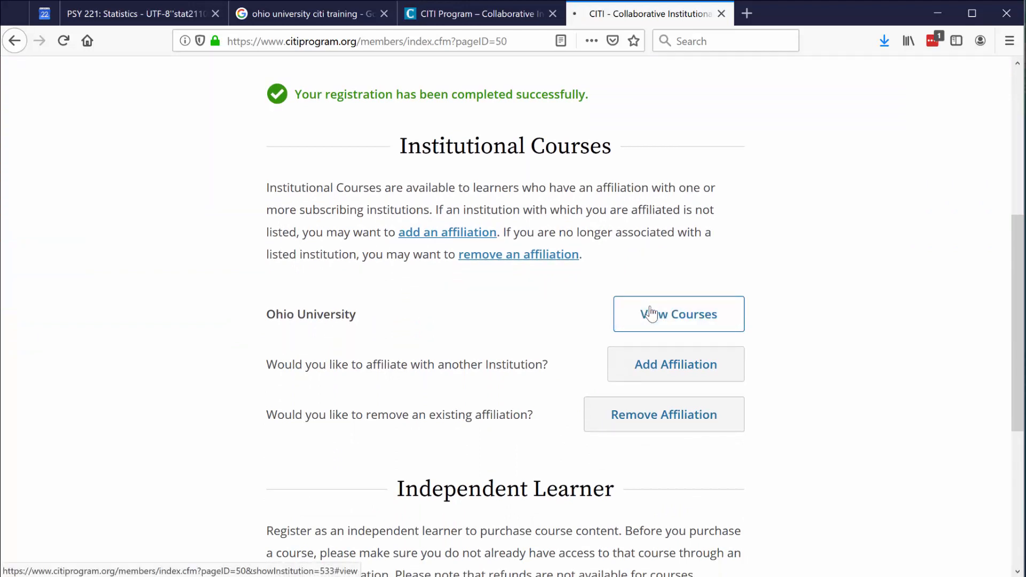
View Ohio University courses, start the Group 2 course and accept the assurance statement.
click(679, 314)
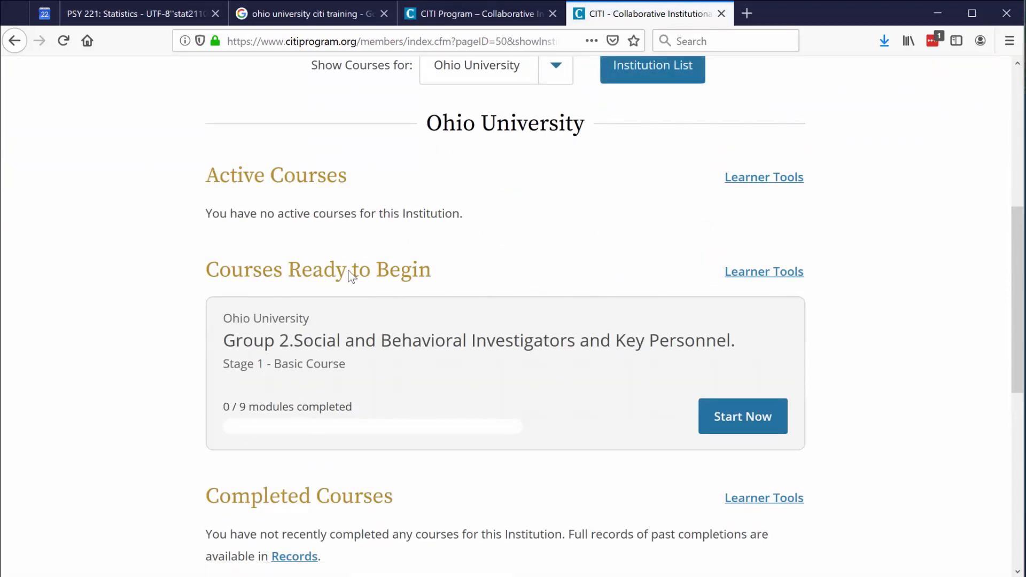
mouse_move(330, 358)
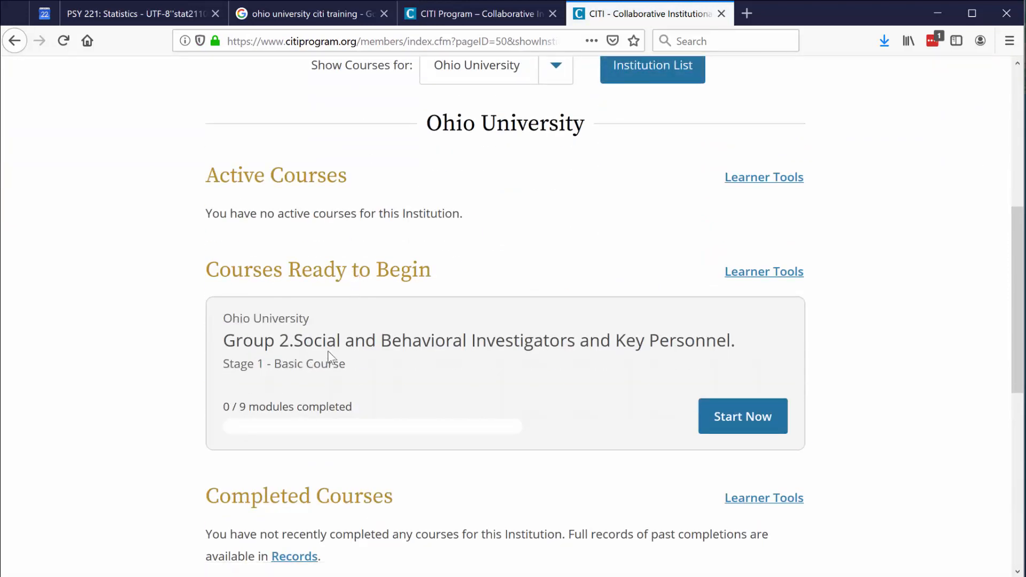
mouse_move(568, 353)
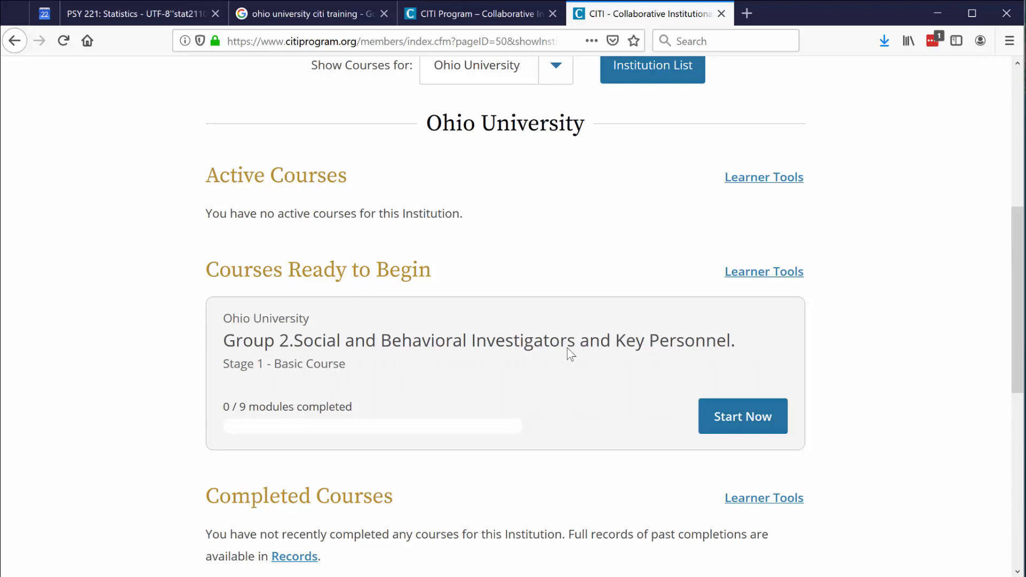
mouse_move(479, 353)
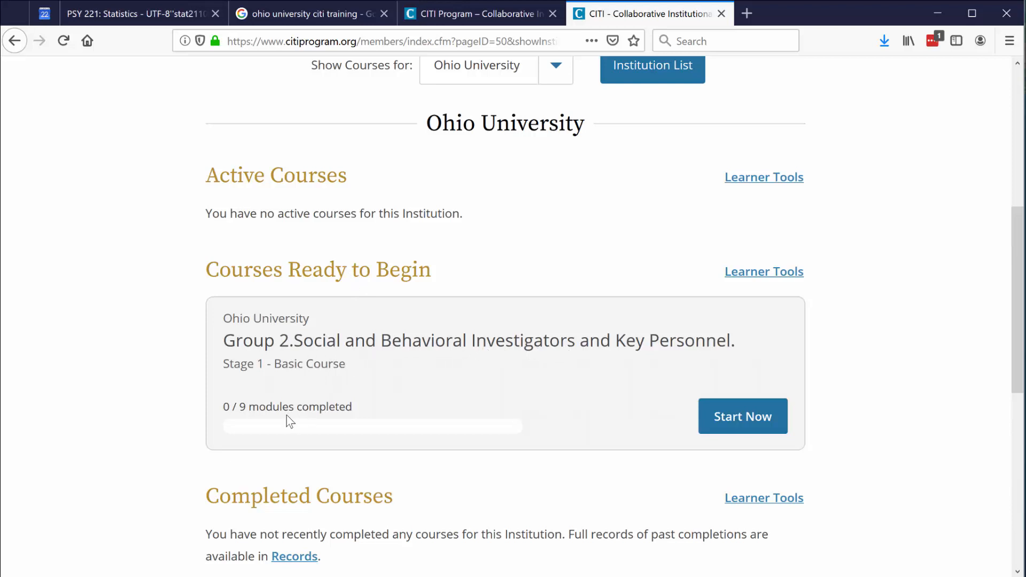
mouse_move(743, 416)
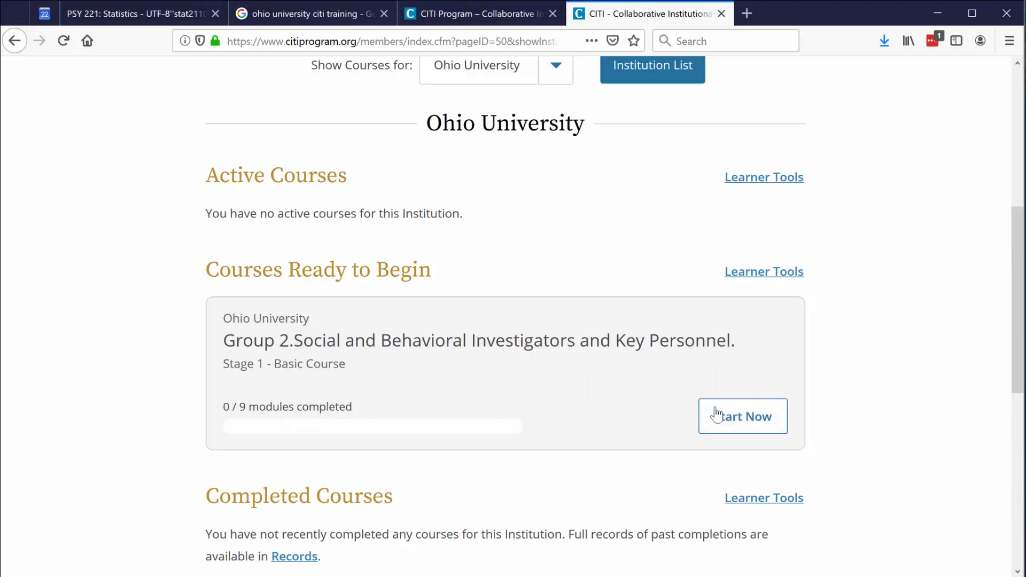
click(742, 416)
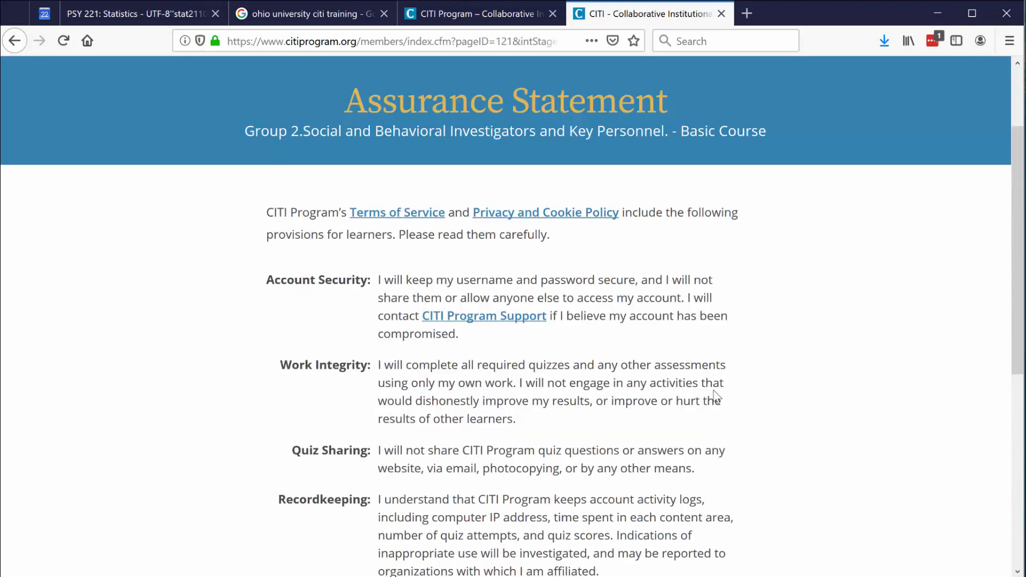
scroll(down, 3)
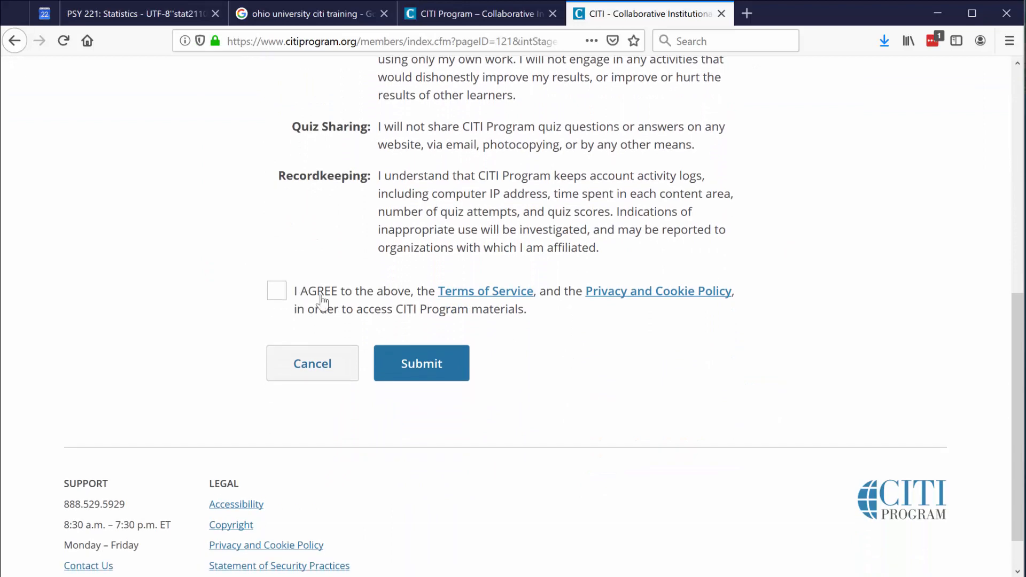
click(422, 364)
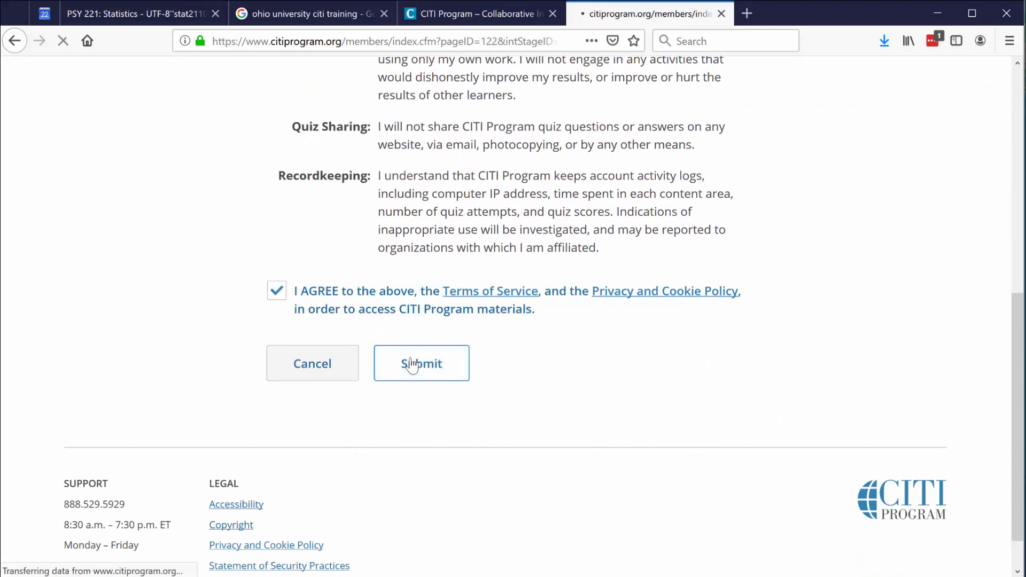
click(422, 364)
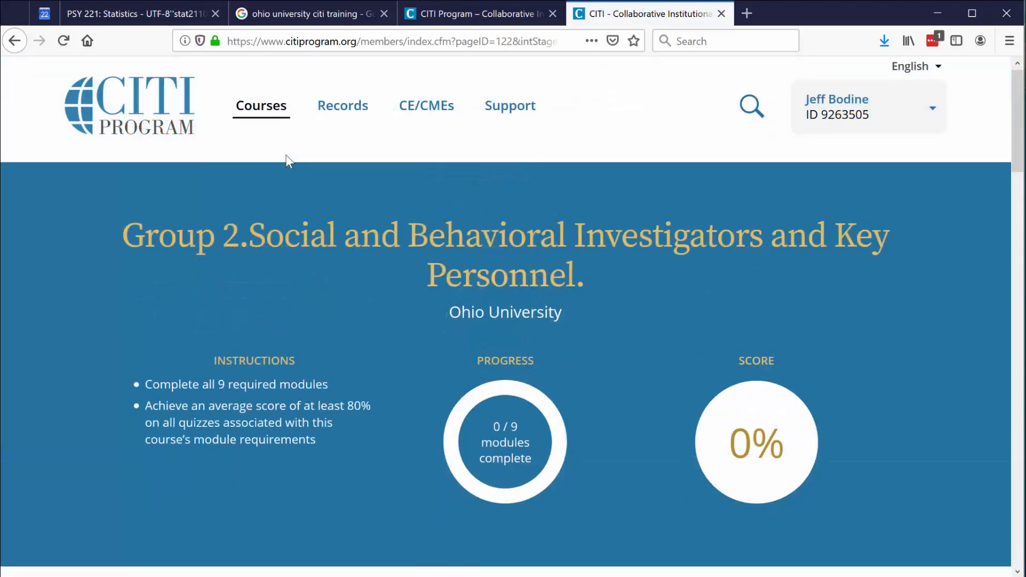
Scroll to the Modules table showing nine required modules, all incomplete.
scroll(down, 3)
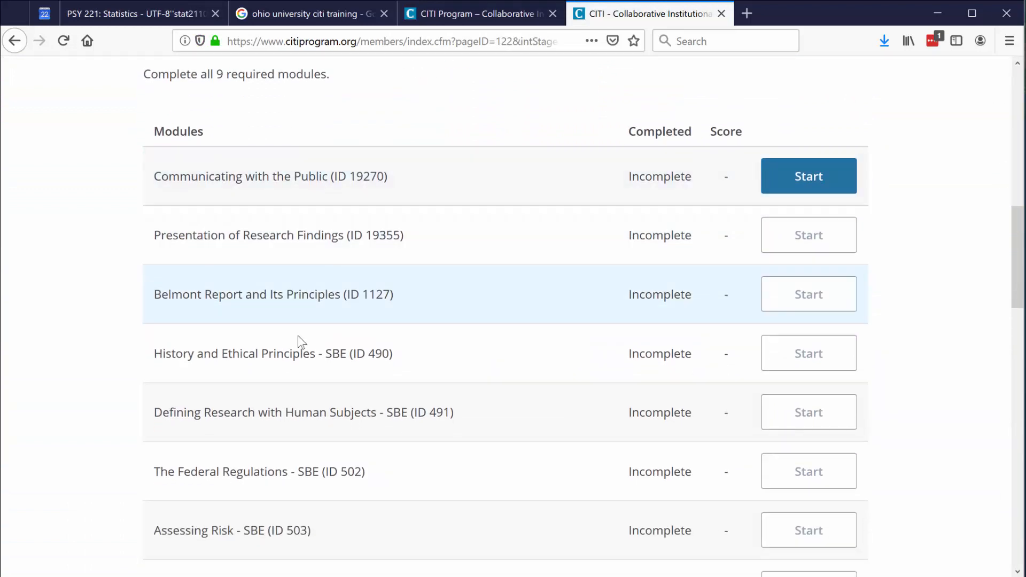
mouse_move(318, 404)
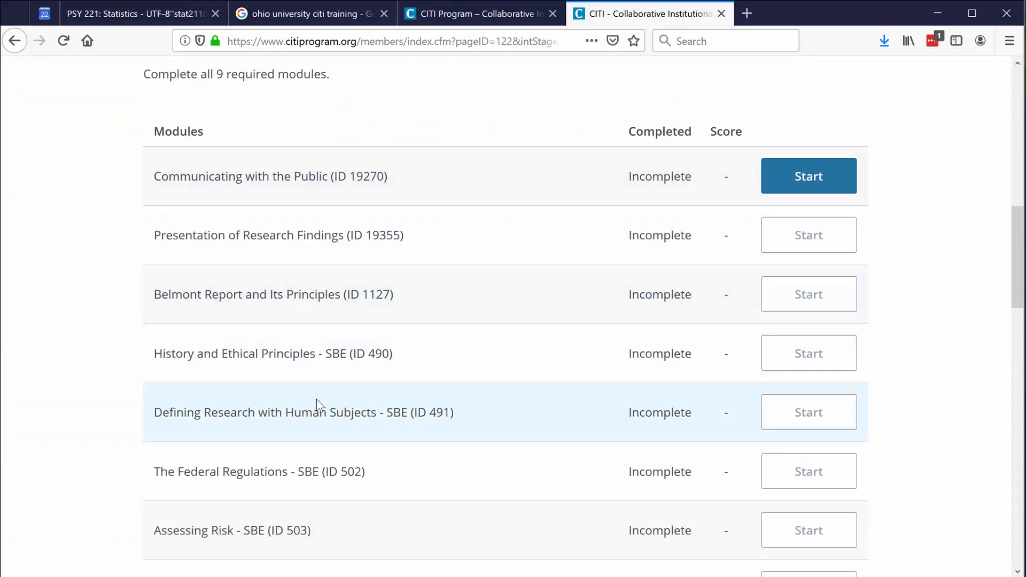
mouse_move(782, 182)
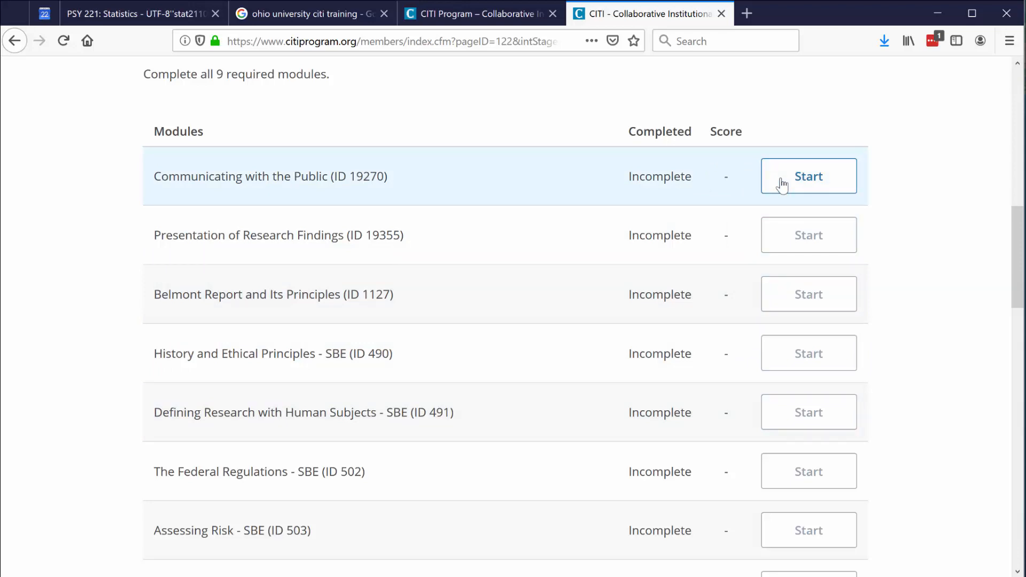
scroll(down, 3)
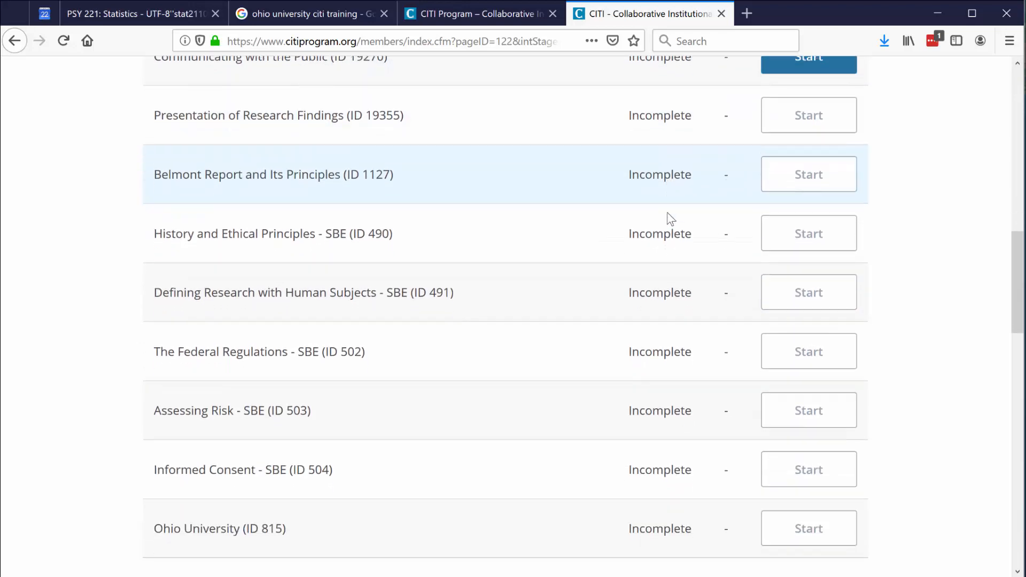
scroll(down, 3)
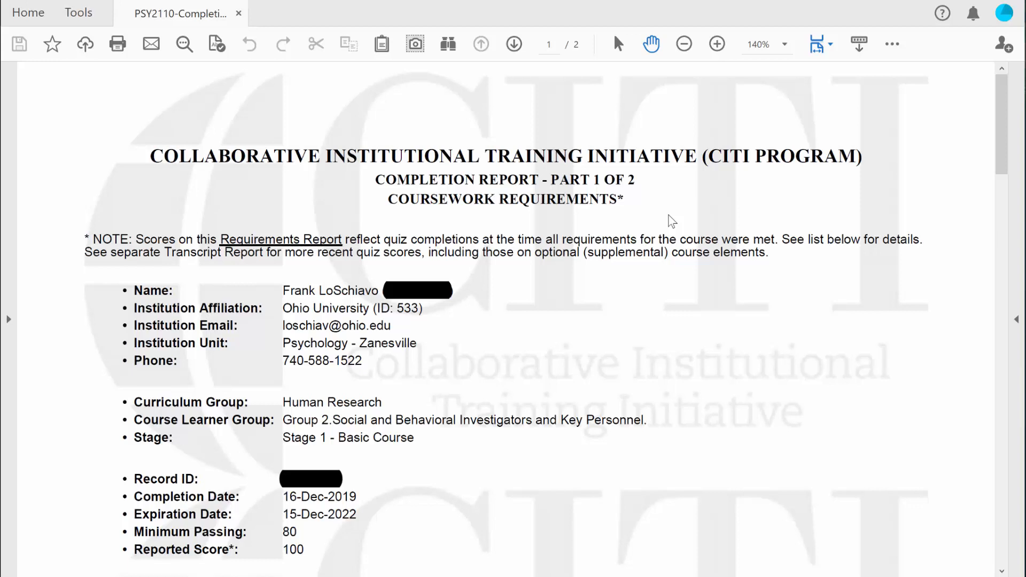
Scroll page 1 of the report past nine modules completed 16-Dec-2019 to part 2.
scroll(down, 3)
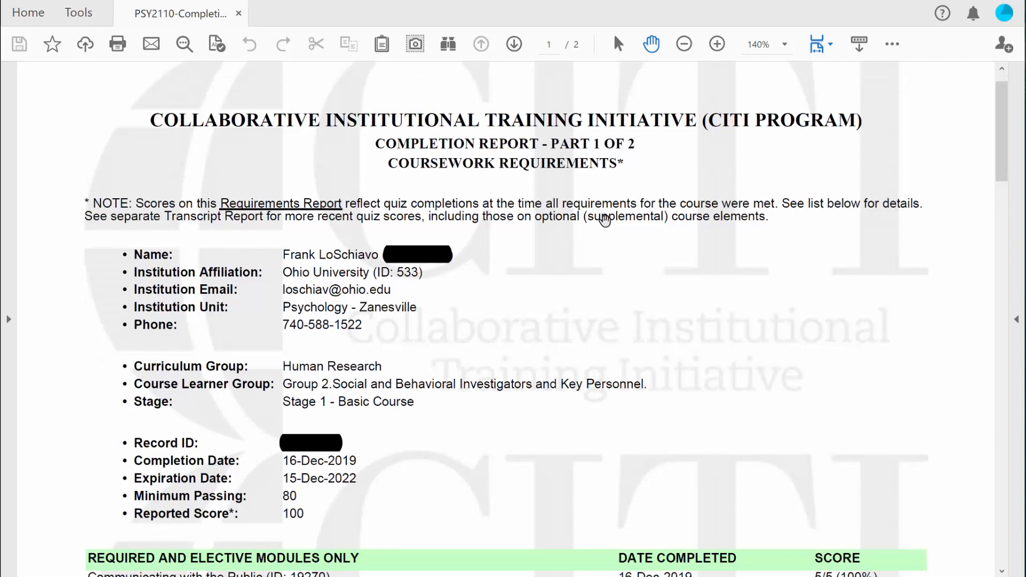
scroll(down, 3)
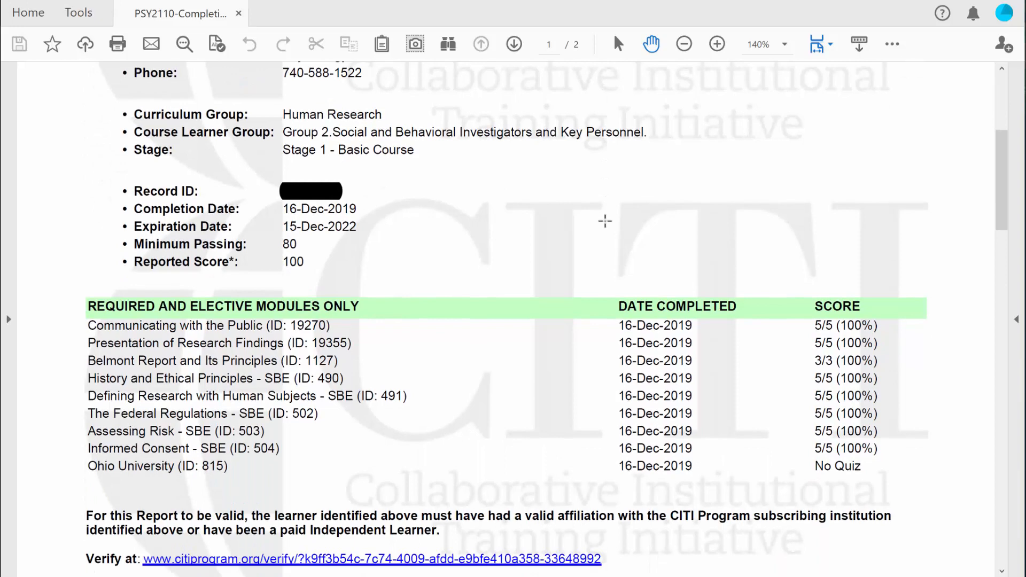
scroll(down, 3)
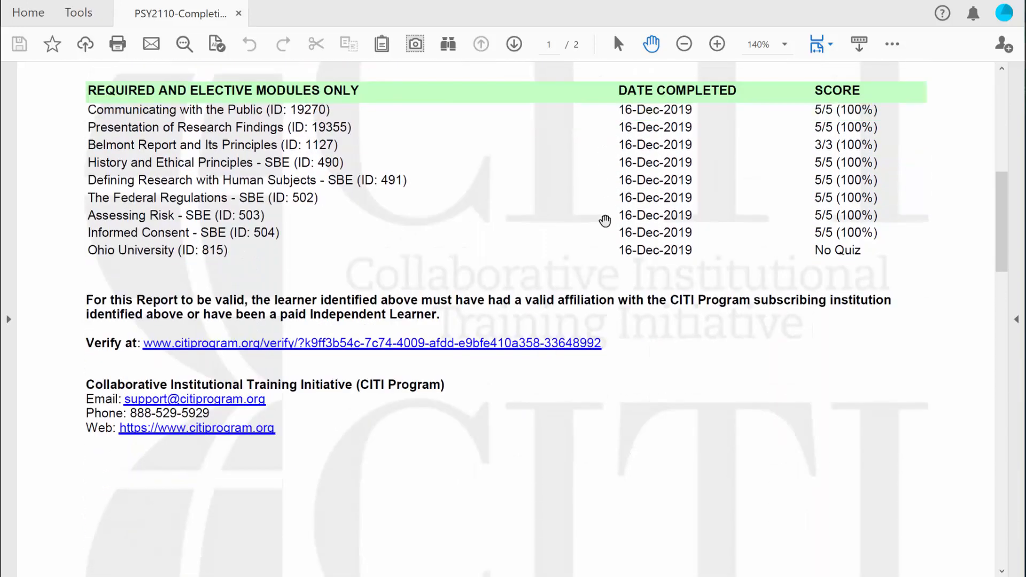
scroll(down, 3)
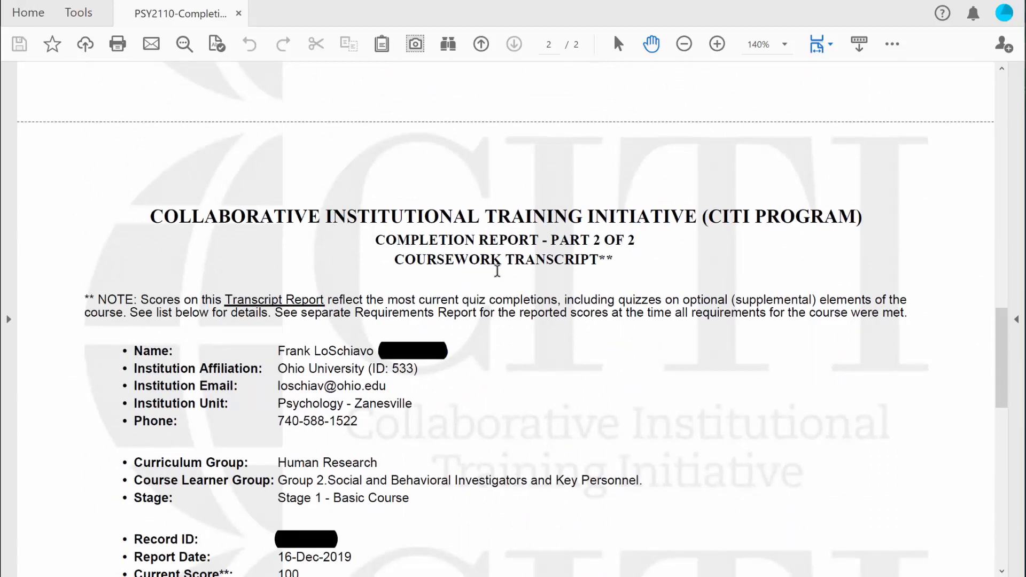
Scroll page 2 to the transcript's verification link and CITI contact details.
scroll(down, 3)
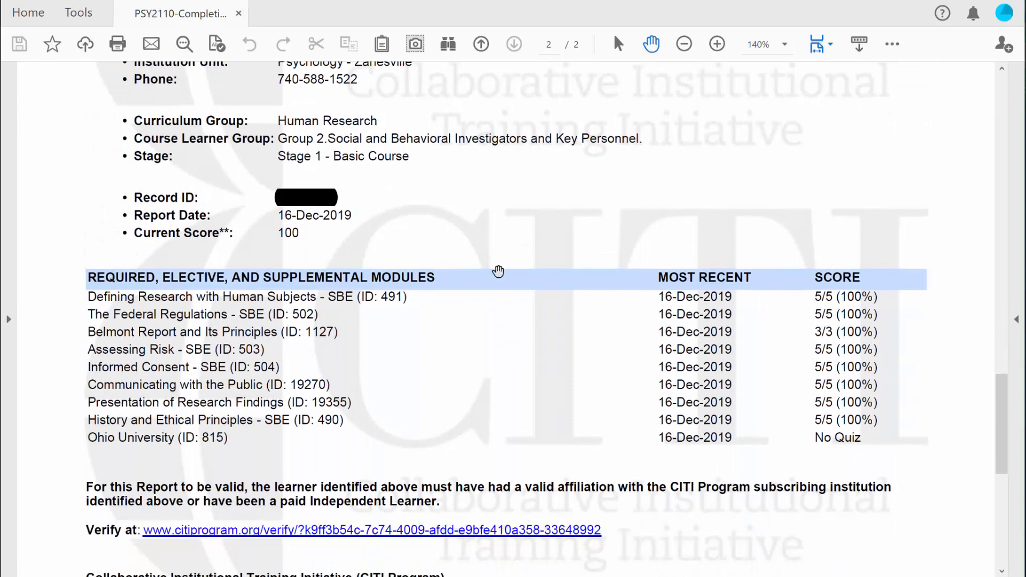
scroll(down, 3)
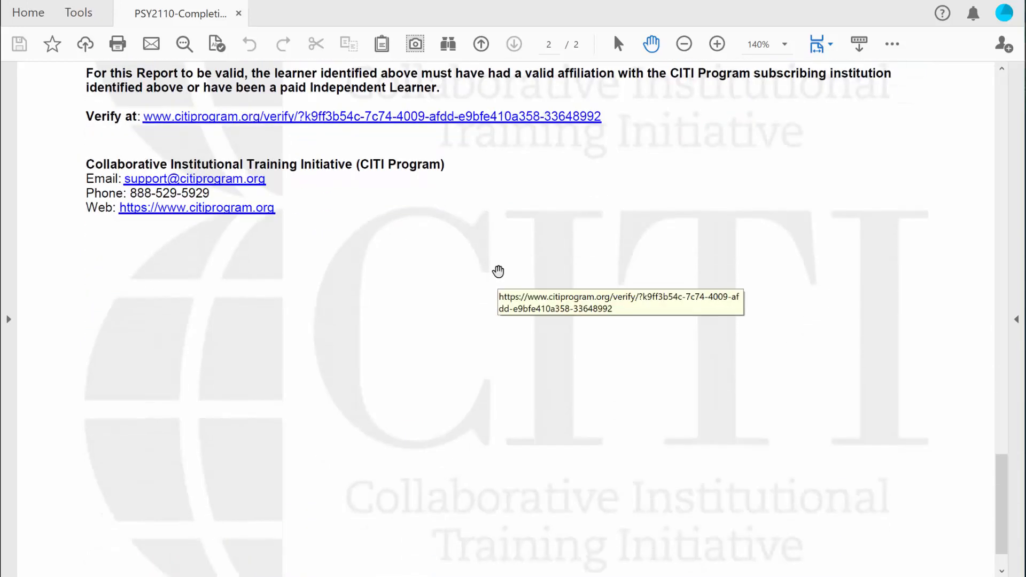